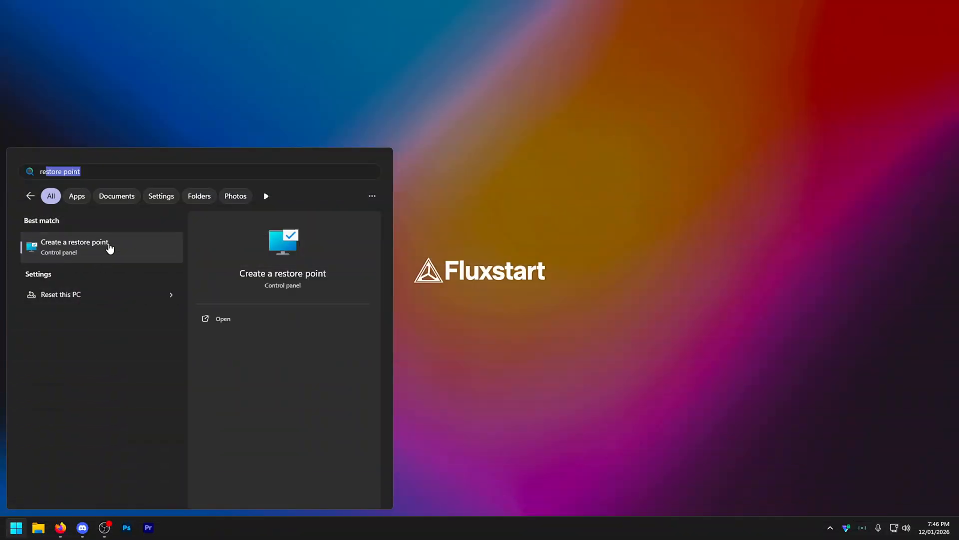
Step: Create a new system restore point in System Properties and dismiss the success message
{"action": "left_click", "coordinate": [74, 246]}
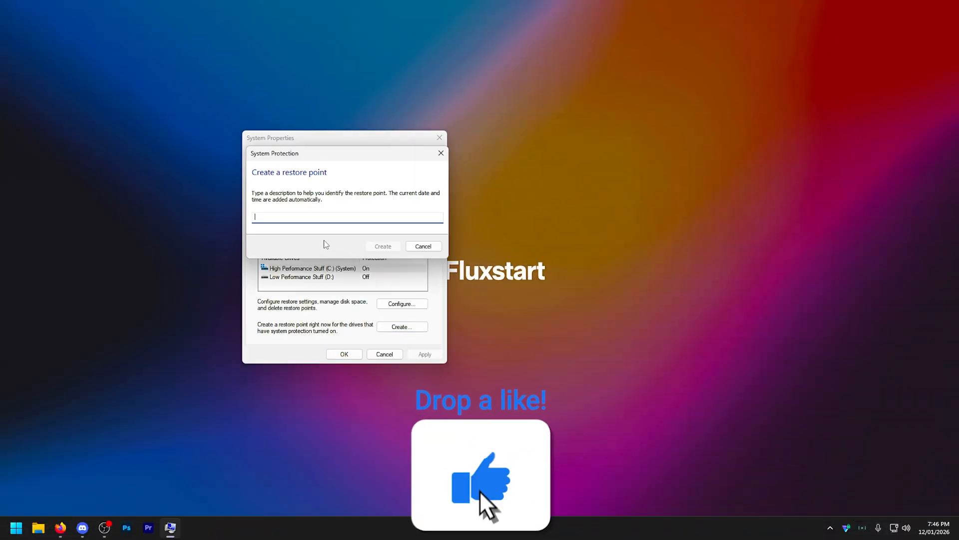
{"action": "left_click", "coordinate": [382, 245]}
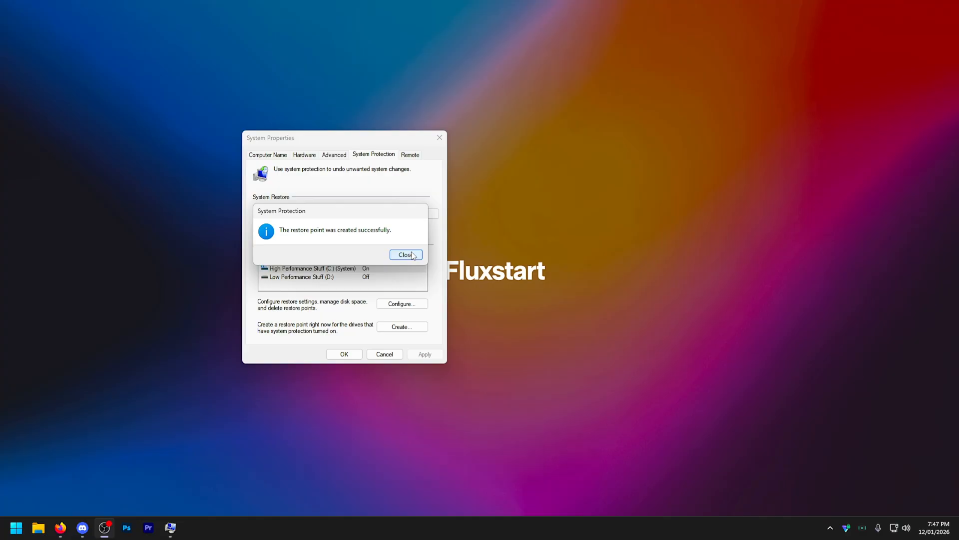
{"action": "left_click", "coordinate": [406, 254]}
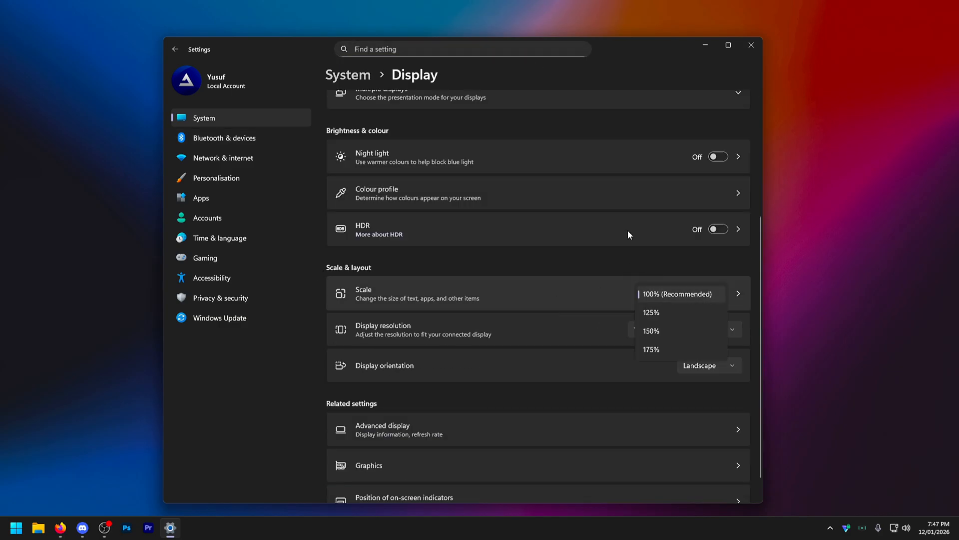
Step: Keep scale at 100% and recommended resolution, then reach the Advanced display section
{"action": "left_click", "coordinate": [678, 294]}
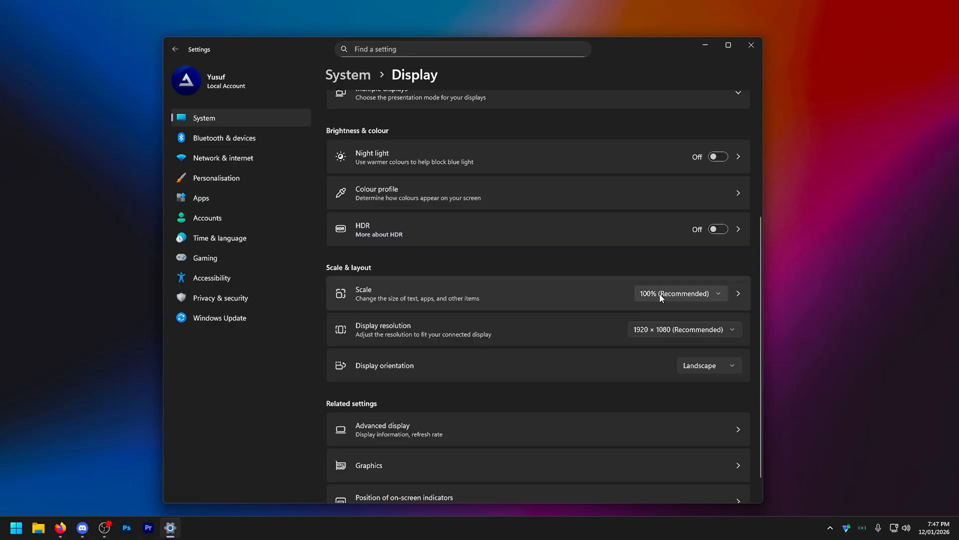
{"action": "left_click", "coordinate": [684, 329]}
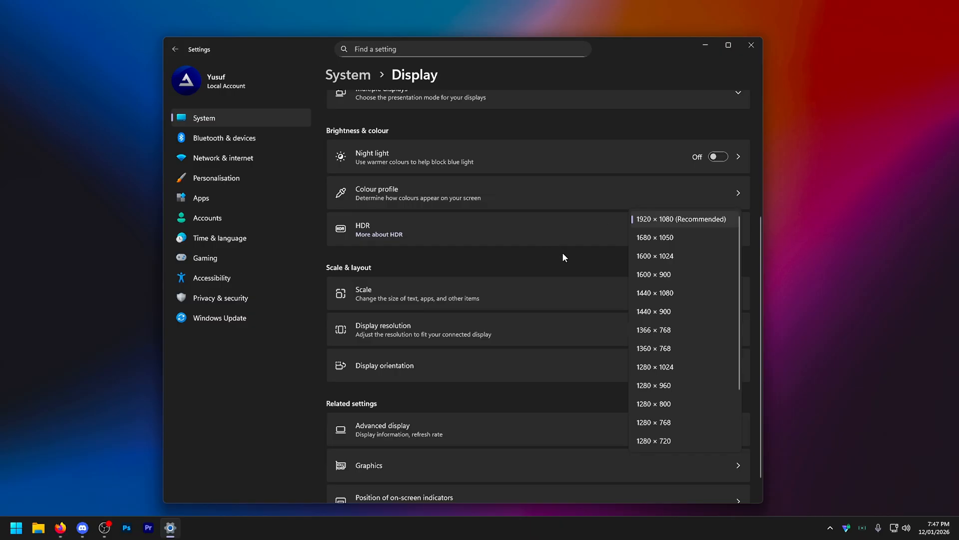
{"action": "mouse_move", "coordinate": [690, 174]}
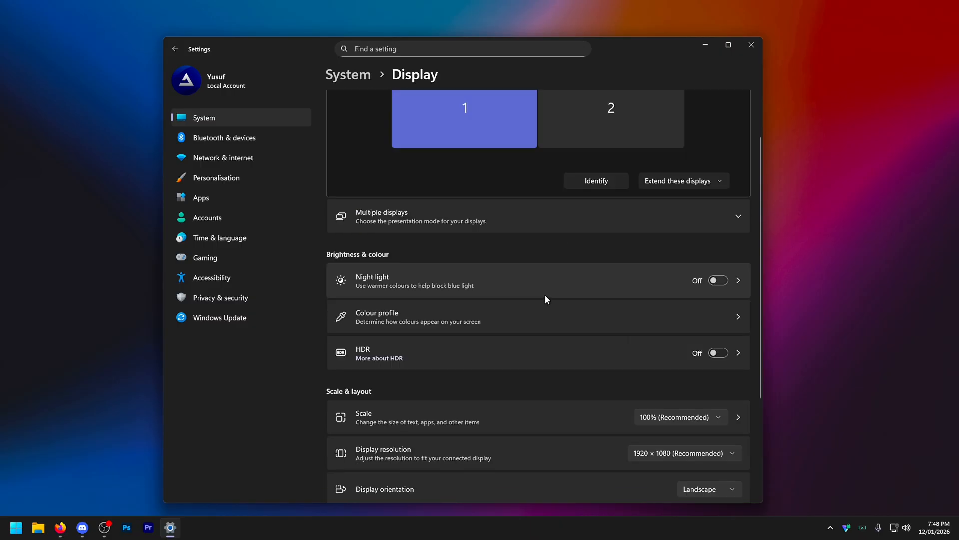
{"action": "scroll", "scroll_direction": "down", "scroll_amount": 3}
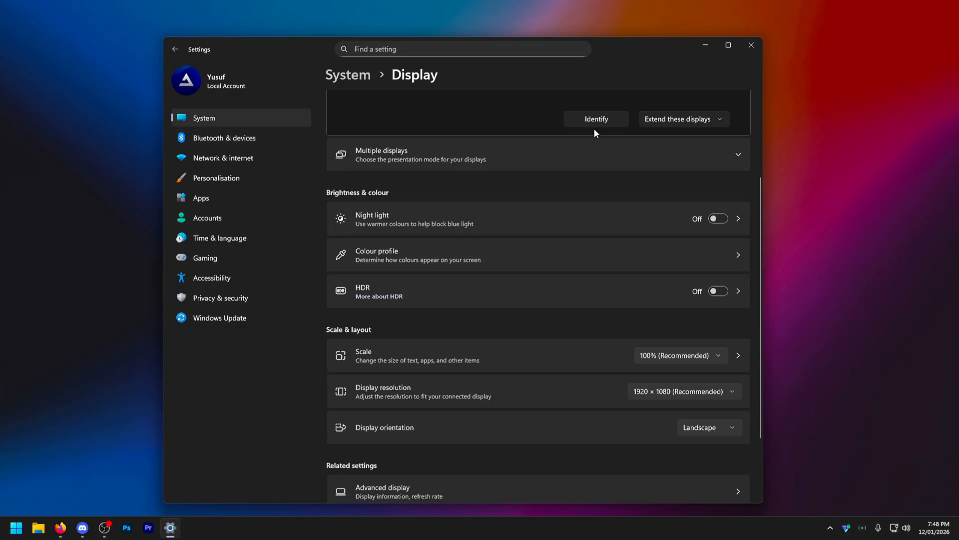
{"action": "scroll", "scroll_direction": "down", "scroll_amount": 3}
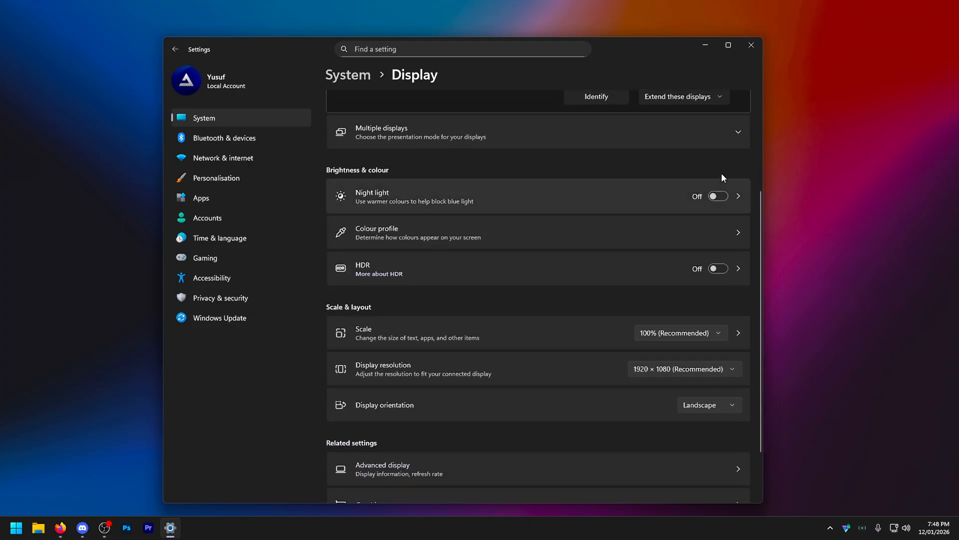
{"action": "scroll", "scroll_direction": "down", "scroll_amount": 3}
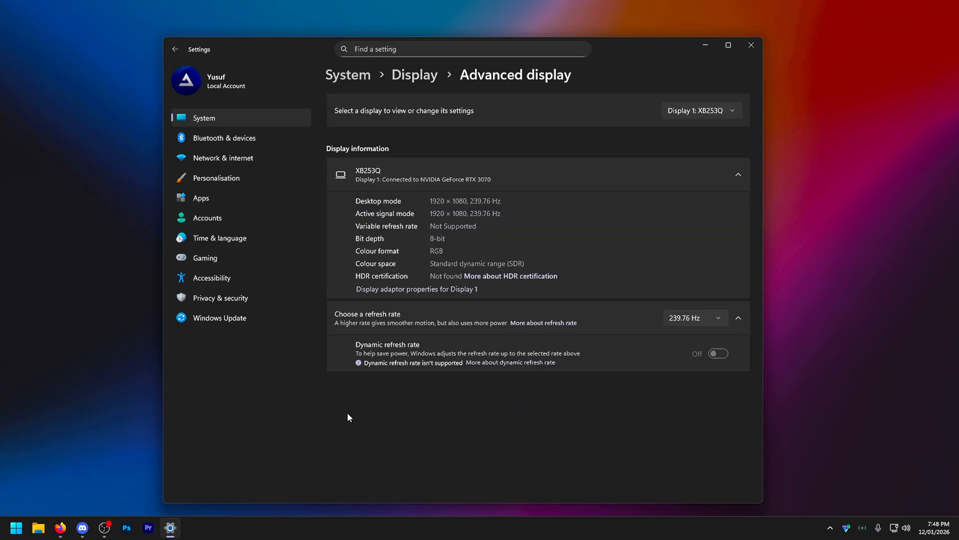
{"action": "left_click", "coordinate": [694, 318]}
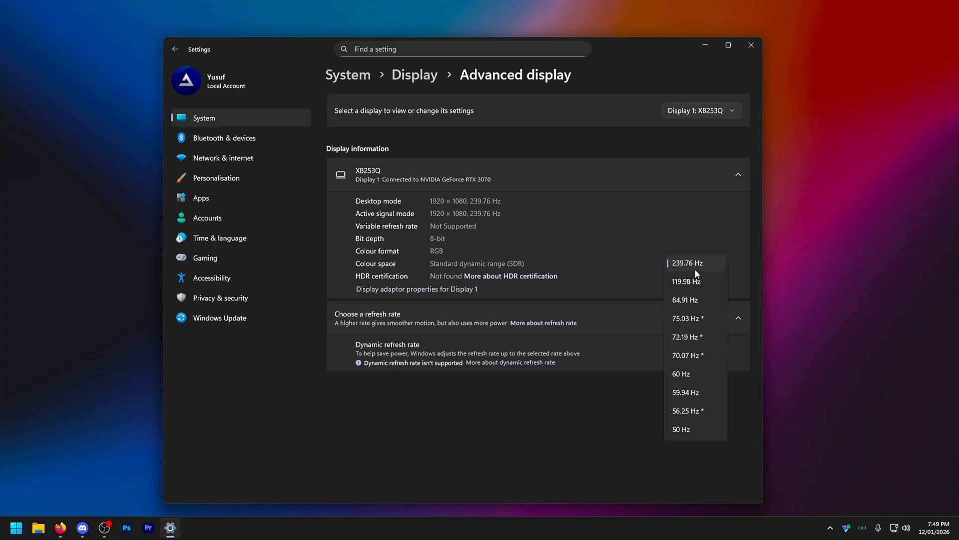
{"action": "left_click", "coordinate": [691, 263]}
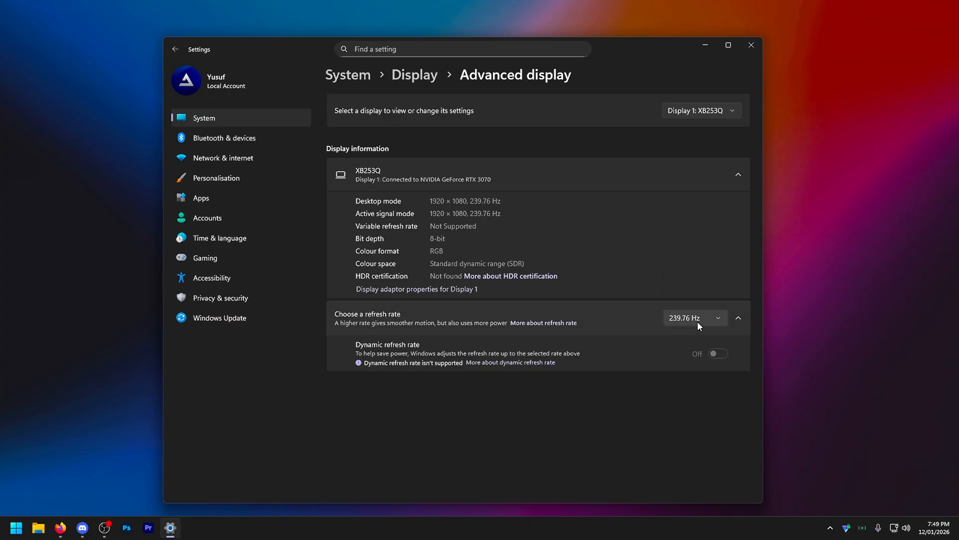
{"action": "left_click", "coordinate": [695, 318]}
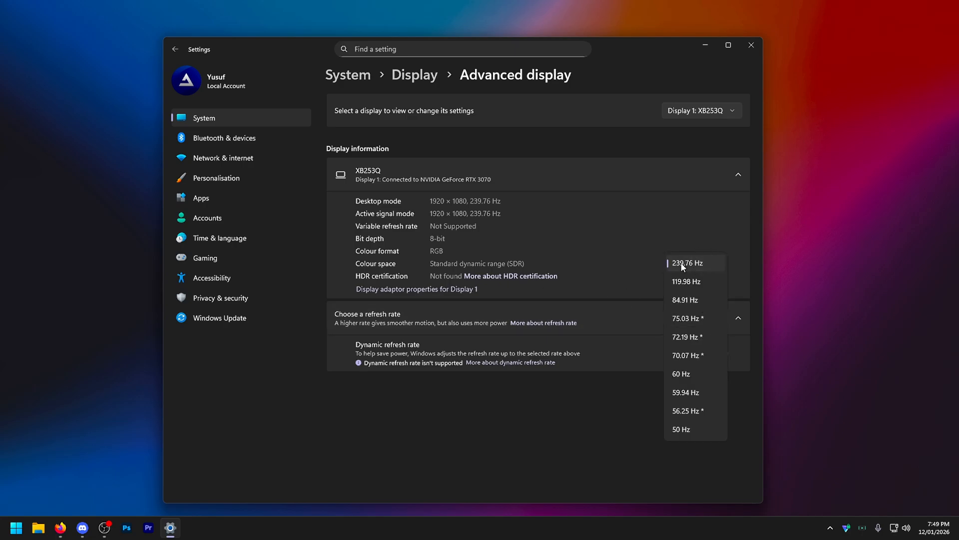
{"action": "left_click", "coordinate": [686, 262]}
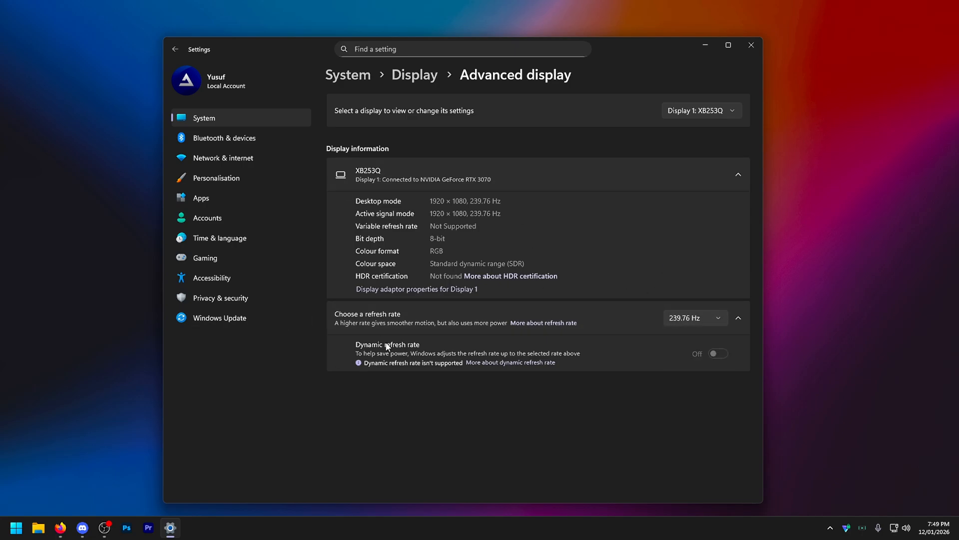
{"action": "left_click", "coordinate": [695, 317]}
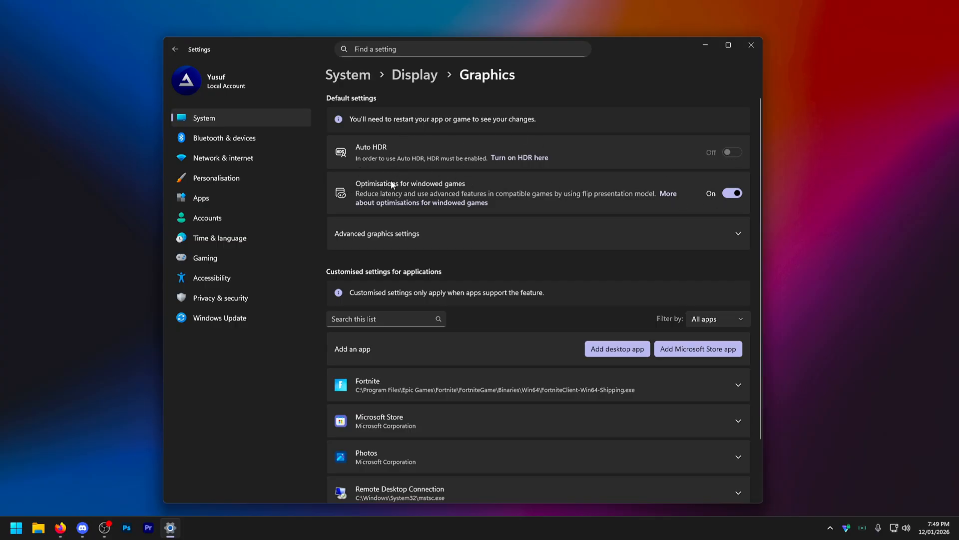
Step: Expand Advanced graphics settings and confirm hardware-accelerated GPU scheduling is on
{"action": "left_click", "coordinate": [376, 233]}
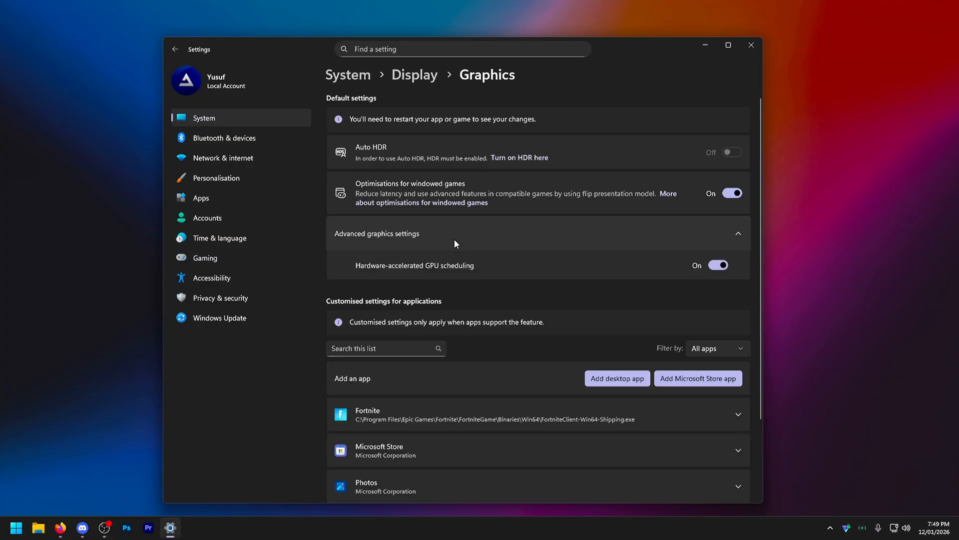
{"action": "mouse_move", "coordinate": [426, 275]}
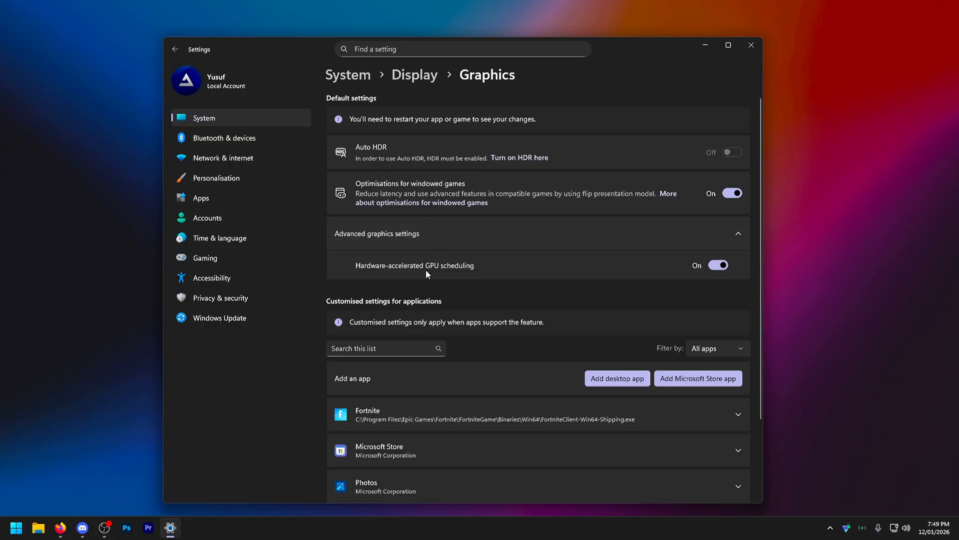
{"action": "scroll", "scroll_direction": "down", "scroll_amount": 3}
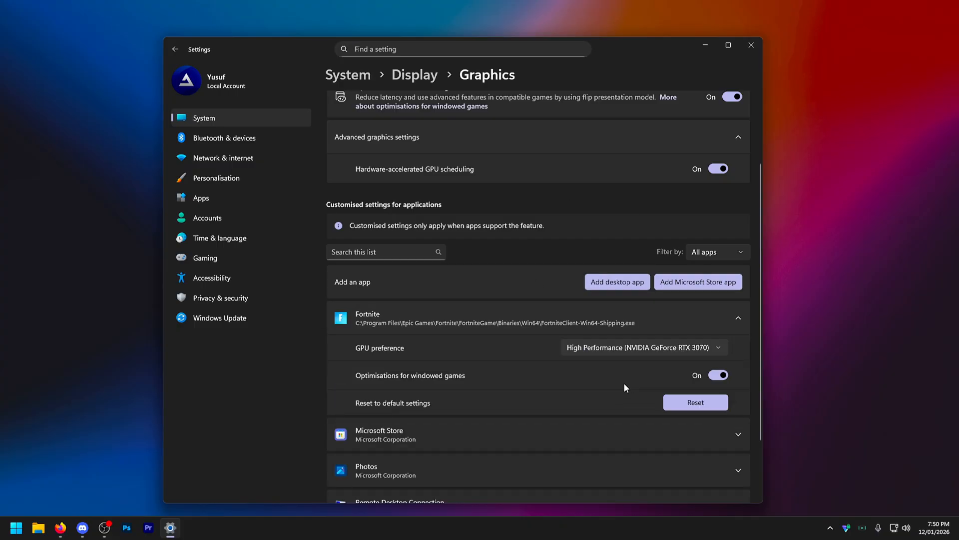
{"action": "scroll", "scroll_direction": "down", "scroll_amount": 3}
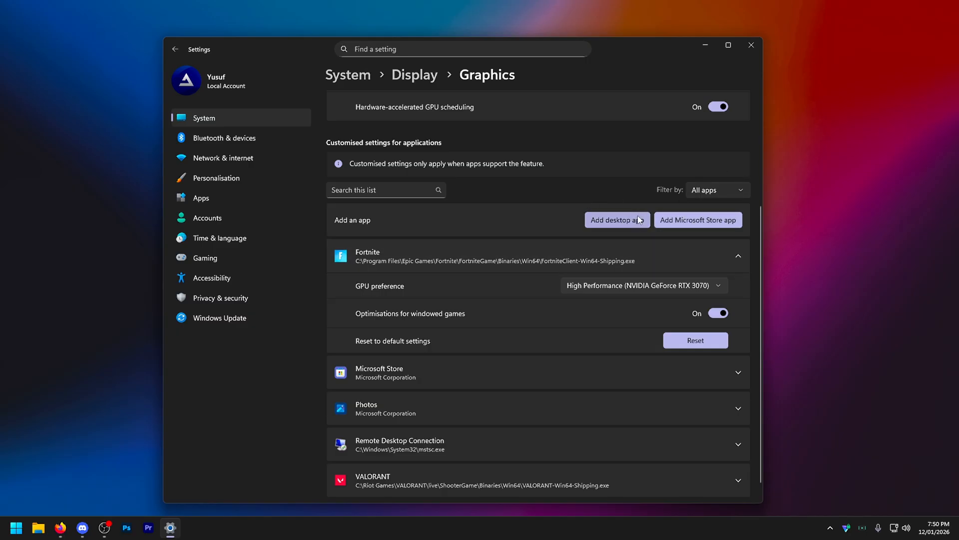
Step: Review per-app GPU preferences, cancelling Add desktop app and collapsing VALORANT's options
{"action": "left_click", "coordinate": [616, 220]}
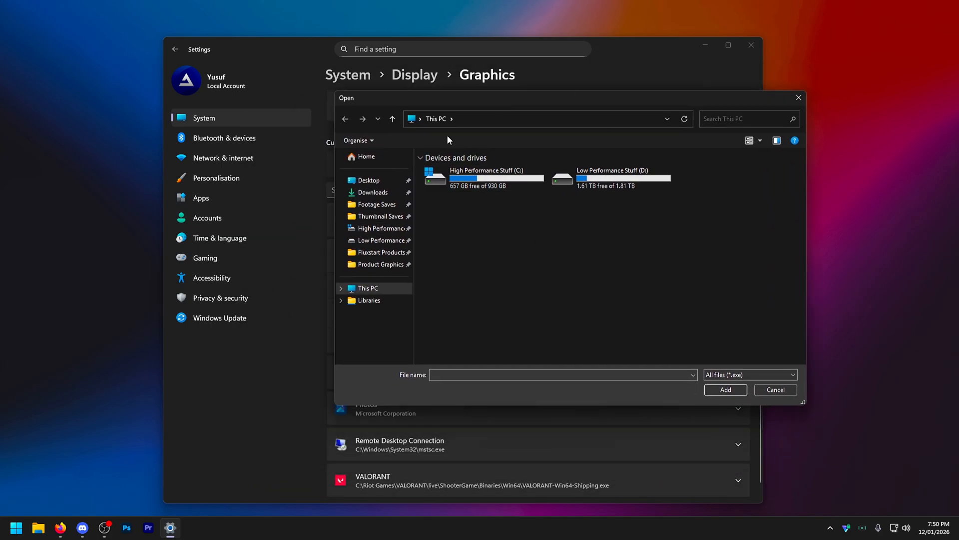
{"action": "left_click", "coordinate": [774, 389]}
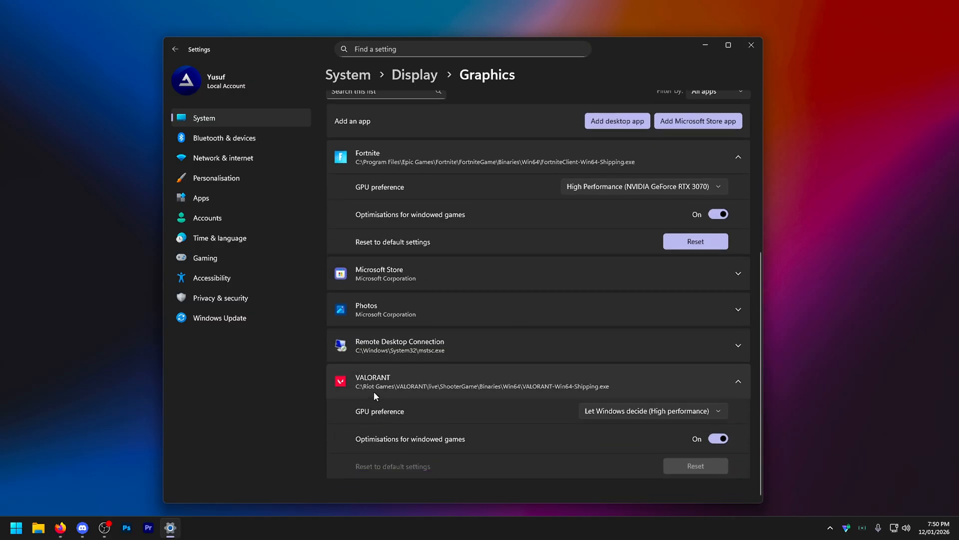
{"action": "left_click", "coordinate": [652, 410]}
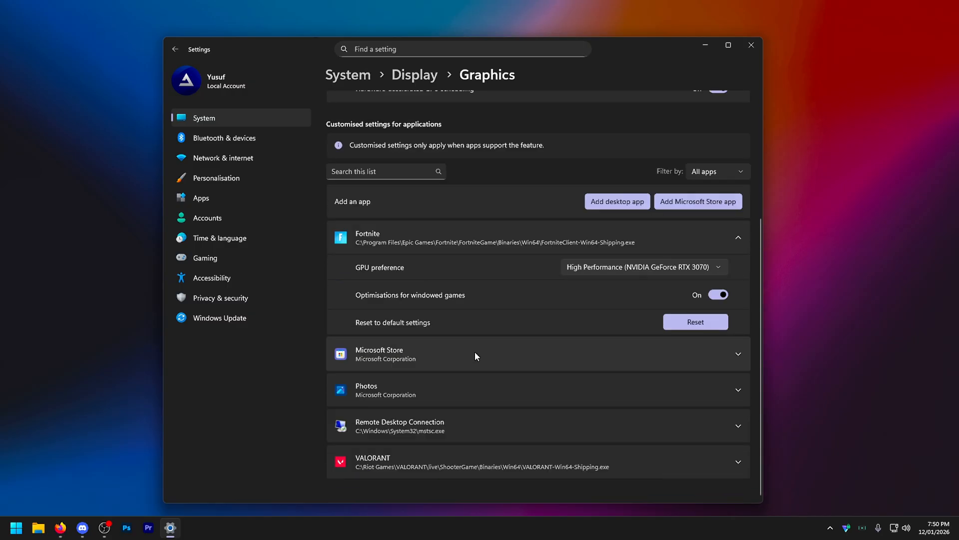
{"action": "mouse_move", "coordinate": [86, 507]}
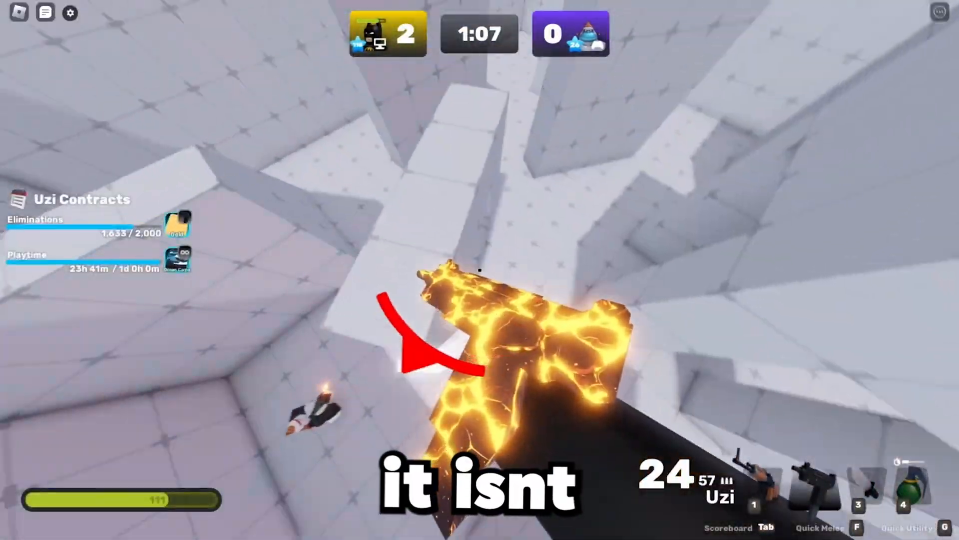
Step: Bring up the ExitLag website's home page in the browser
{"action": "left_click", "coordinate": [479, 270]}
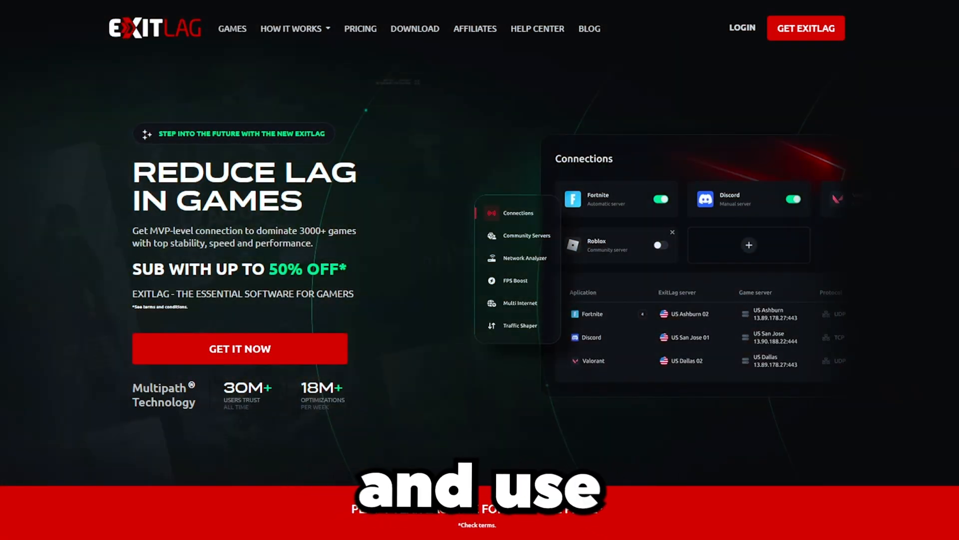
Step: Go to ExitLag's download page and download ExitLag for Windows
{"action": "left_click", "coordinate": [415, 28]}
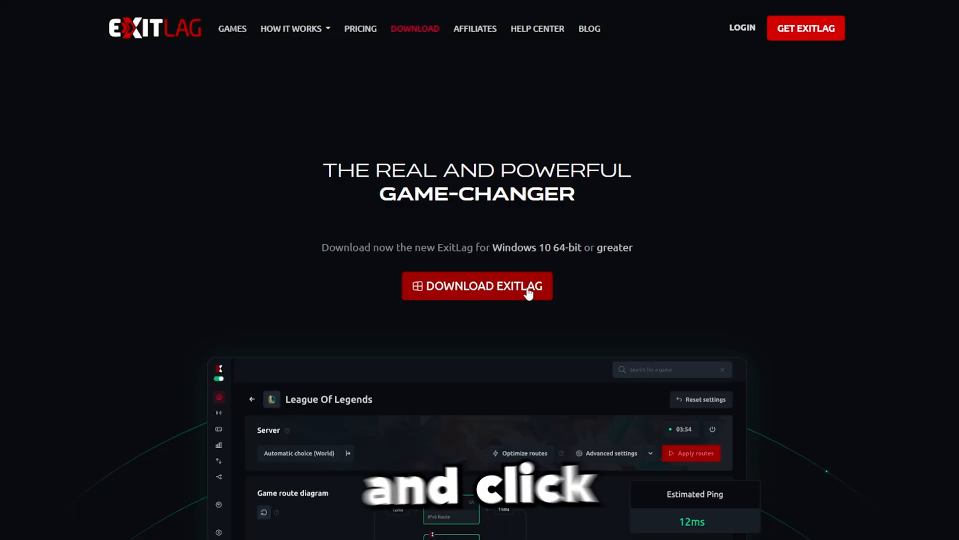
{"action": "left_click", "coordinate": [476, 286]}
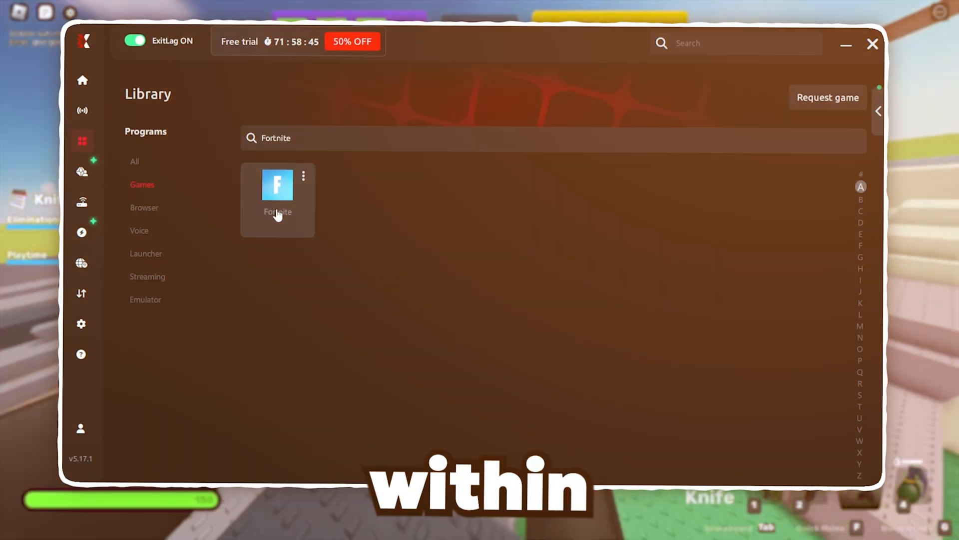
Step: Apply optimized automatic routes for Fortnite with a chosen server region
{"action": "left_click", "coordinate": [278, 185]}
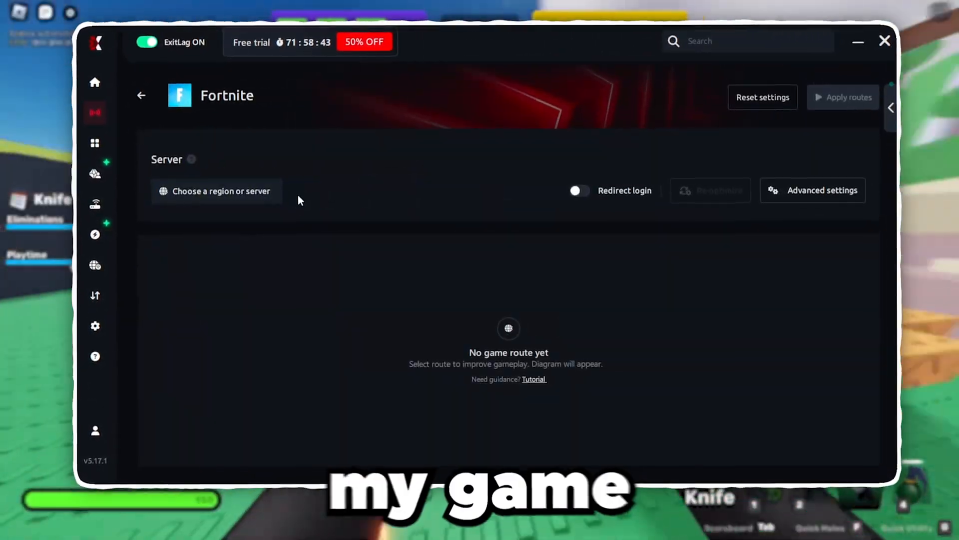
{"action": "left_click", "coordinate": [216, 190]}
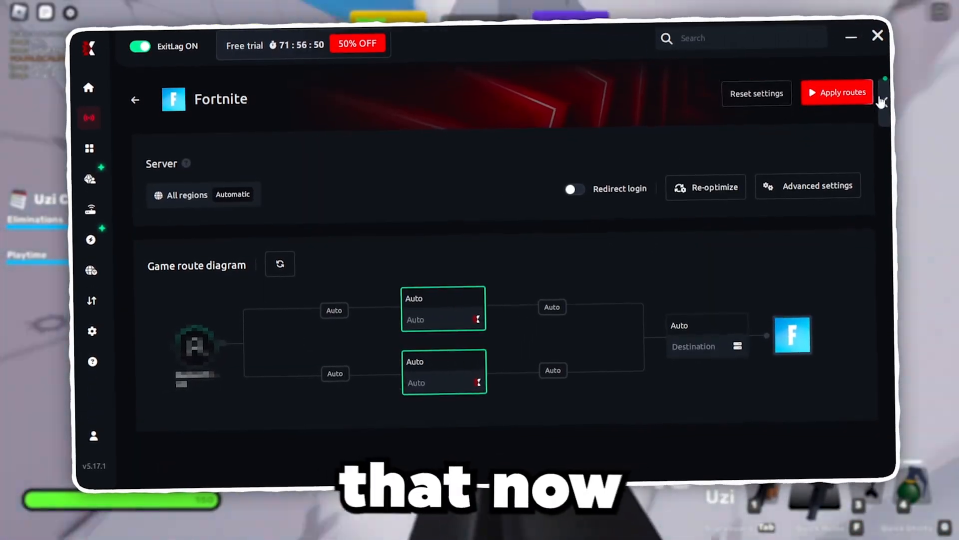
{"action": "left_click", "coordinate": [836, 92]}
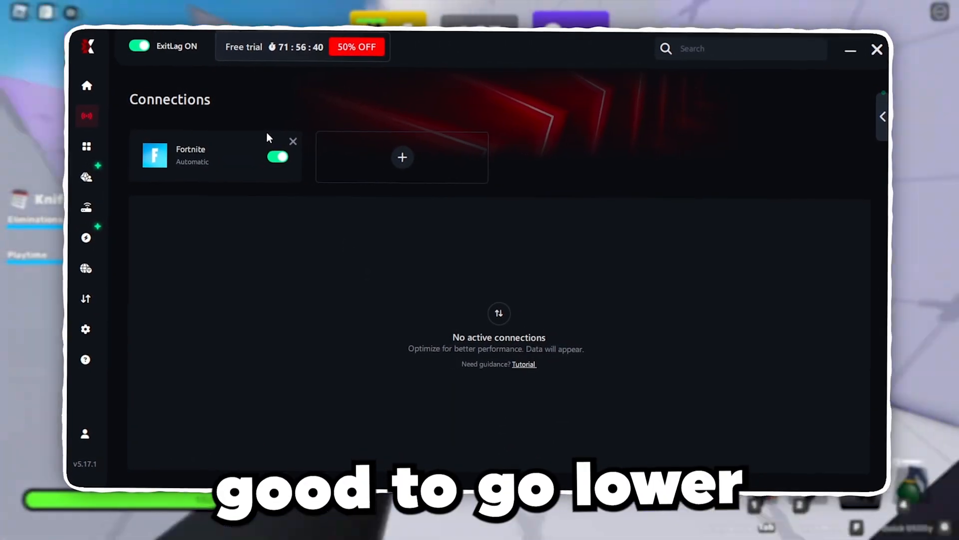
Step: Run the network analyzer test and view its results, then move to PC Boost
{"action": "left_click", "coordinate": [87, 207]}
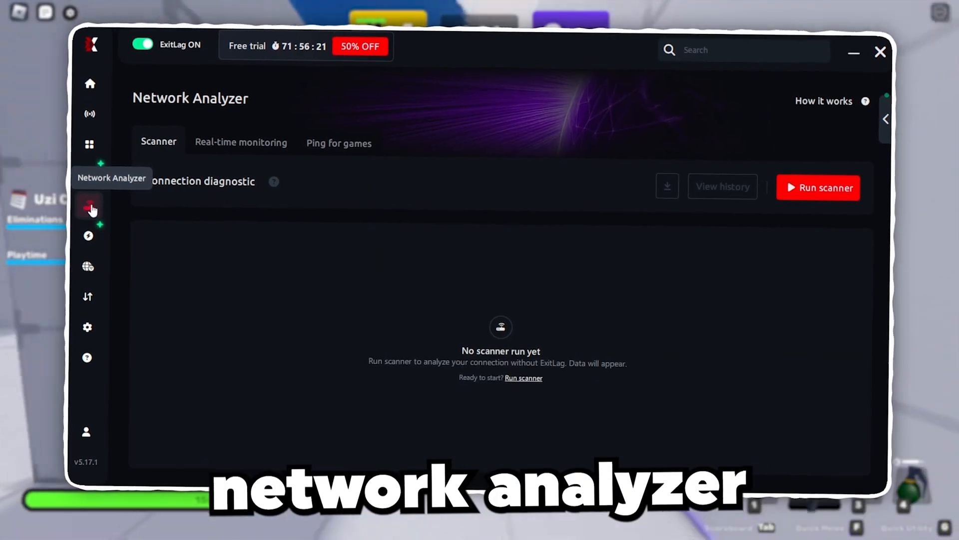
{"action": "left_click", "coordinate": [818, 187]}
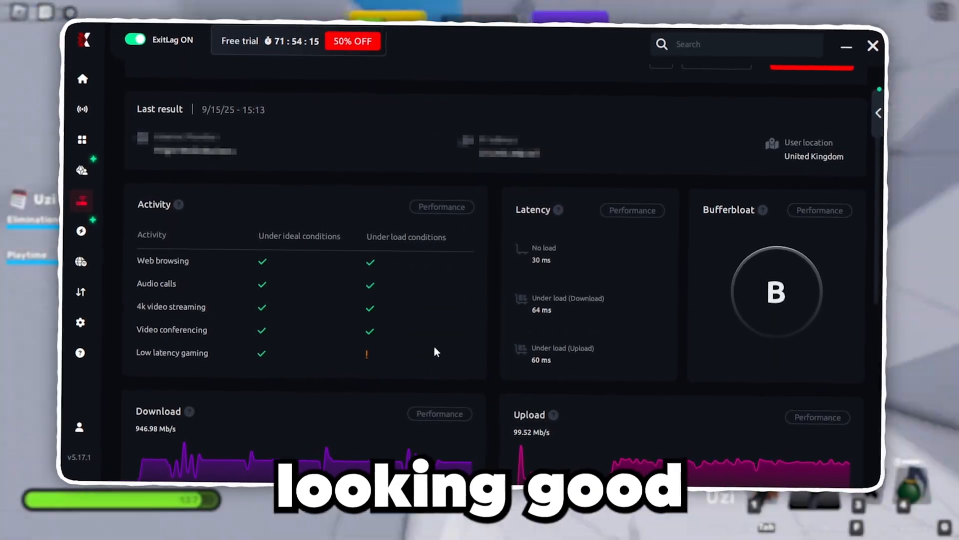
{"action": "left_click", "coordinate": [95, 234]}
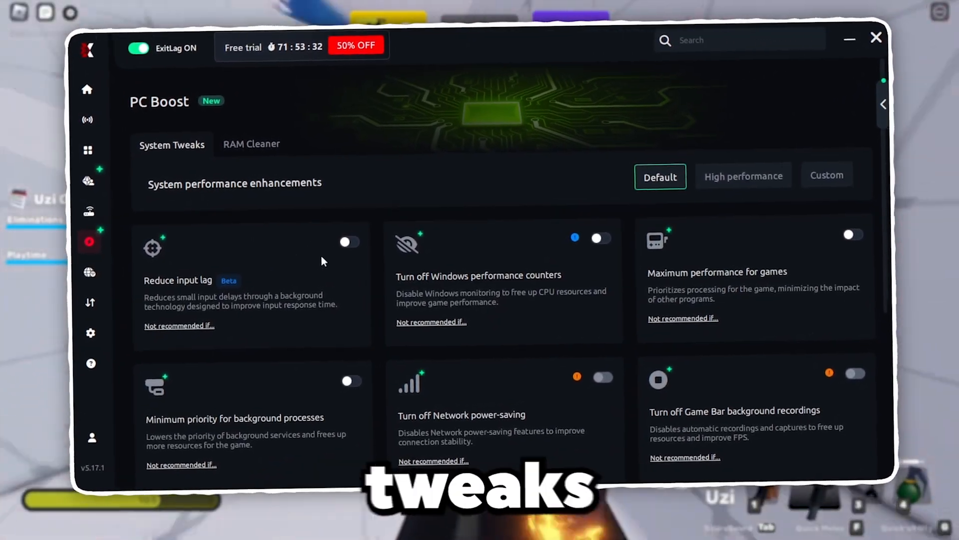
Step: Enable the Reduce input lag and keep-all-CPU-cores-active PC Boost tweaks
{"action": "left_click", "coordinate": [349, 241]}
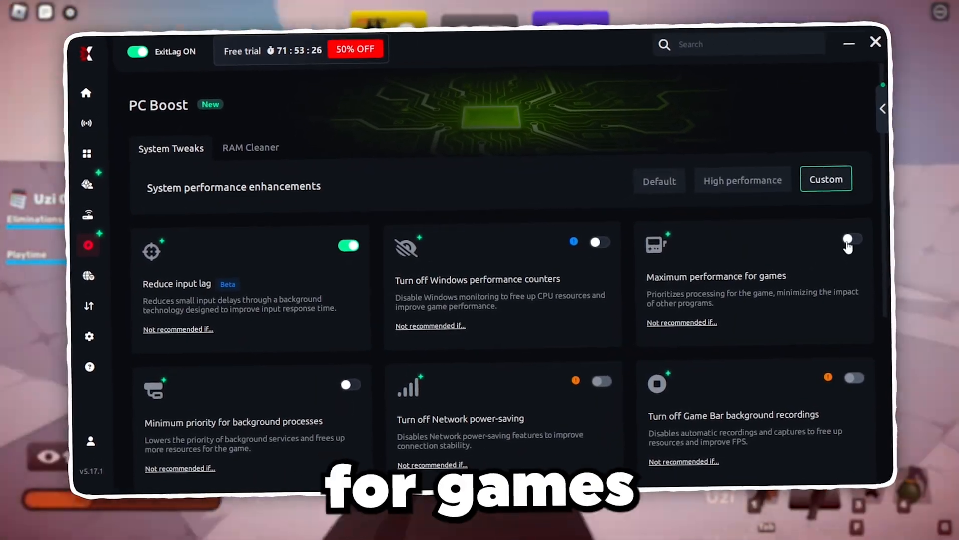
{"action": "scroll", "scroll_direction": "down", "scroll_amount": 3}
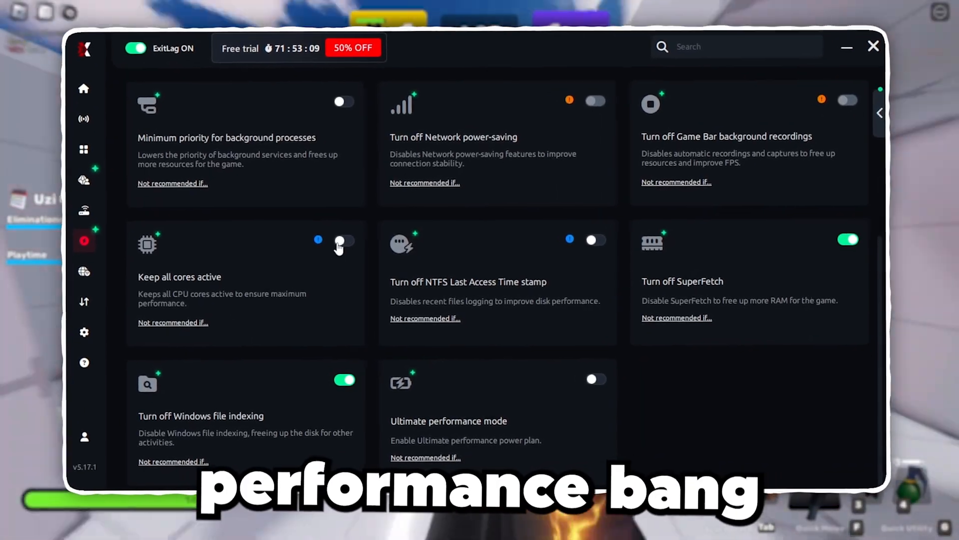
{"action": "left_click", "coordinate": [249, 144]}
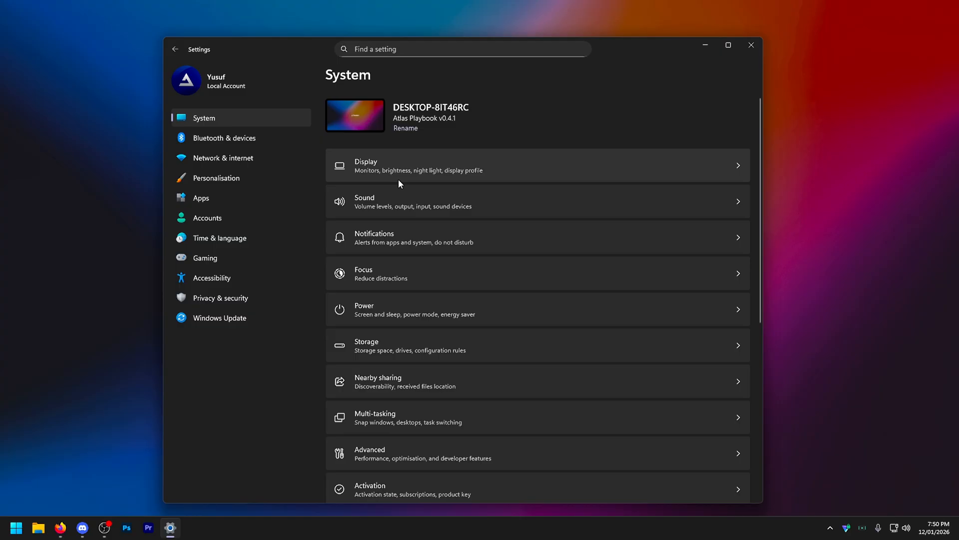
{"action": "left_click", "coordinate": [537, 238]}
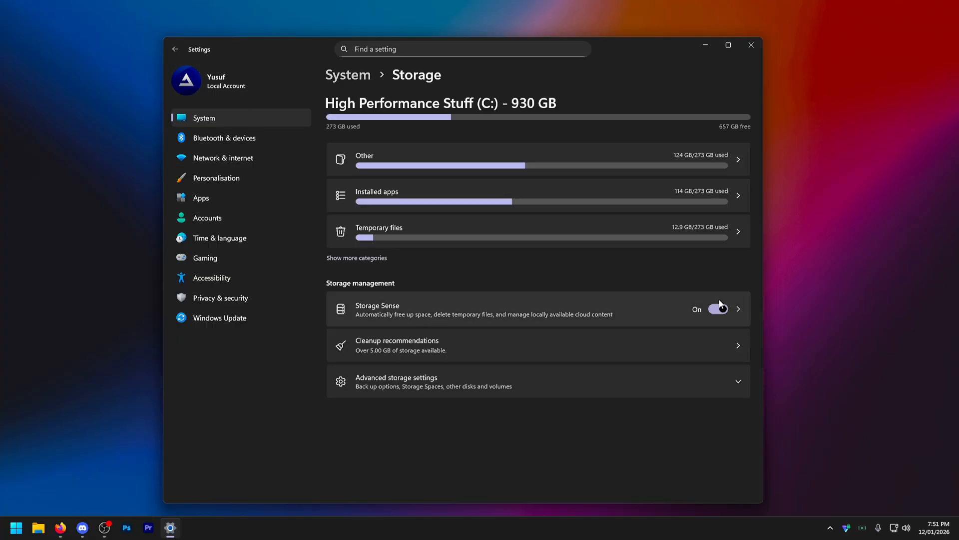
{"action": "left_click", "coordinate": [397, 344]}
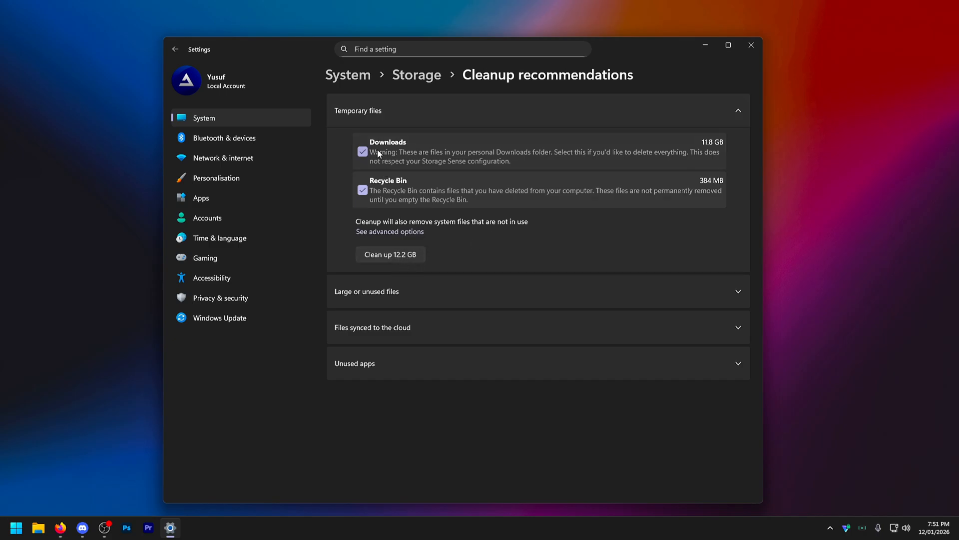
{"action": "left_click", "coordinate": [174, 49]}
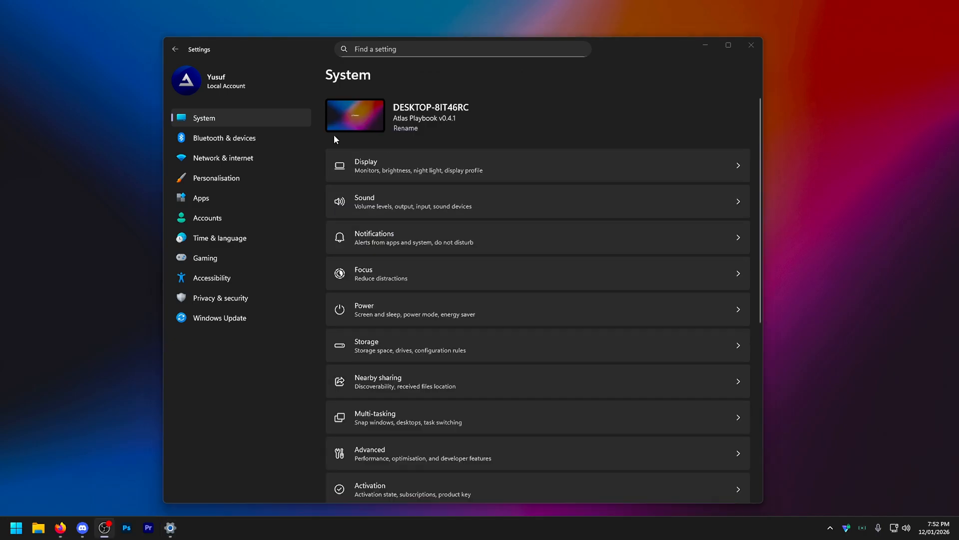
Step: Reach the Mouse settings page under Bluetooth & devices
{"action": "left_click", "coordinate": [224, 138]}
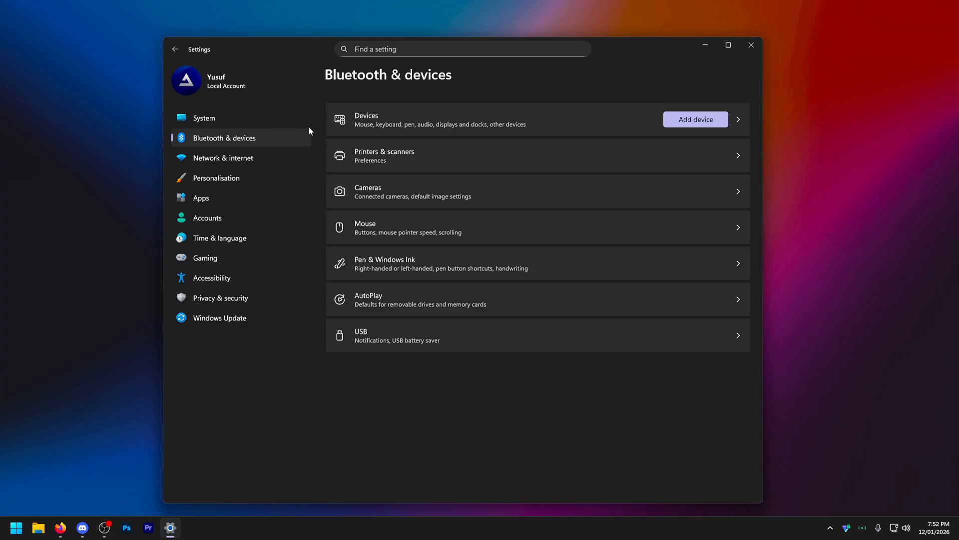
{"action": "mouse_move", "coordinate": [453, 206]}
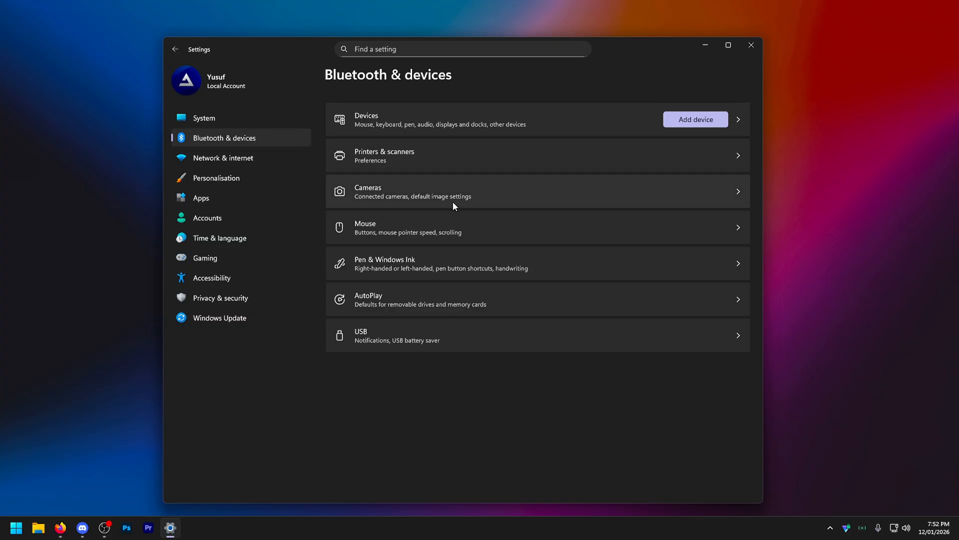
{"action": "mouse_move", "coordinate": [403, 158]}
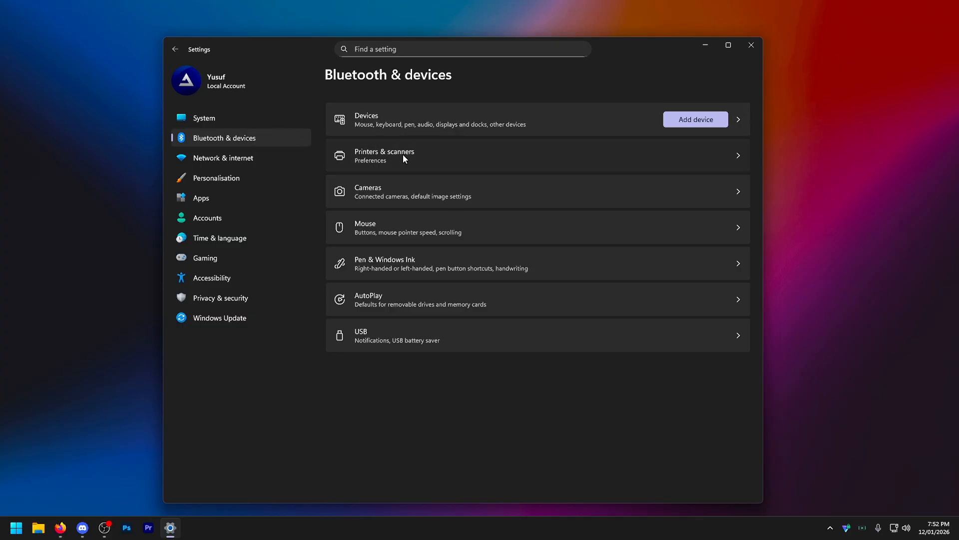
{"action": "mouse_move", "coordinate": [614, 233]}
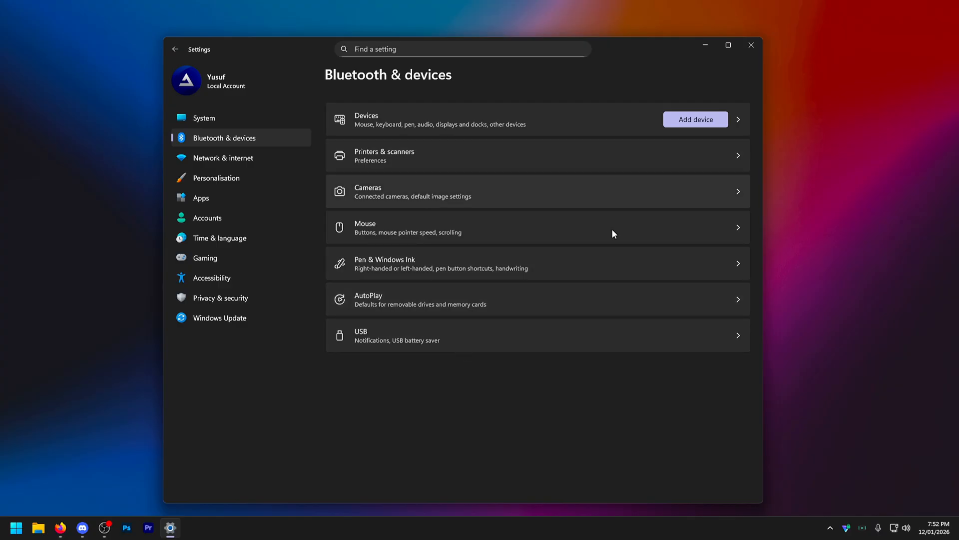
{"action": "mouse_move", "coordinate": [403, 237]}
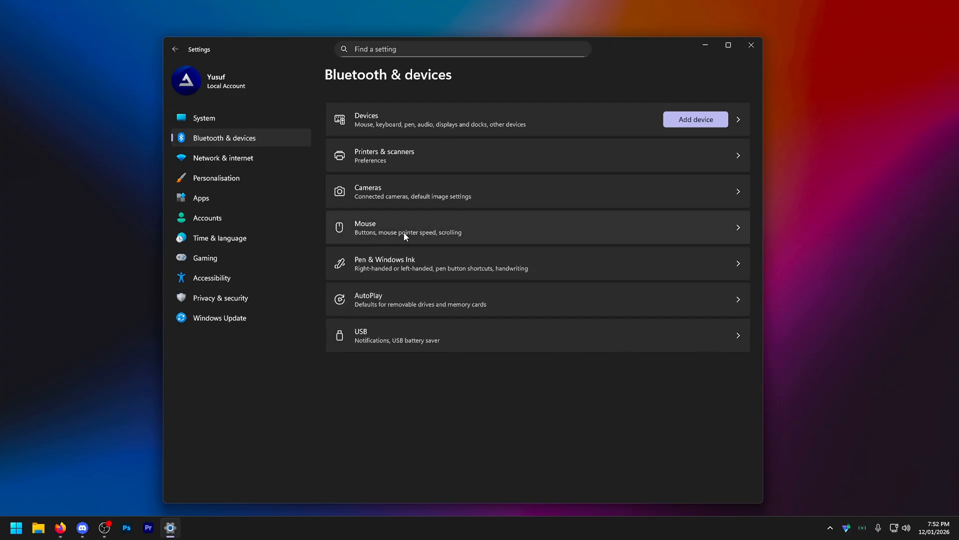
{"action": "left_click", "coordinate": [428, 227]}
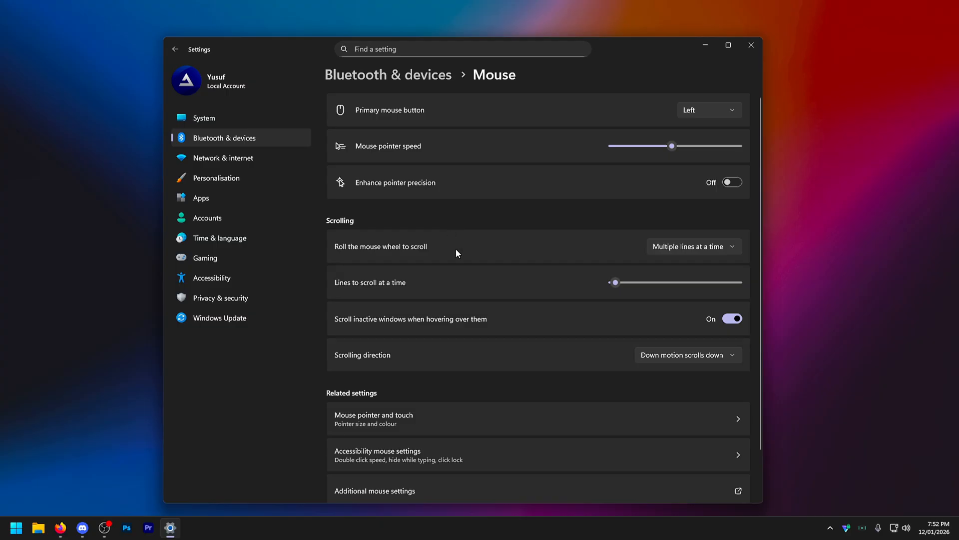
{"action": "mouse_move", "coordinate": [525, 89]}
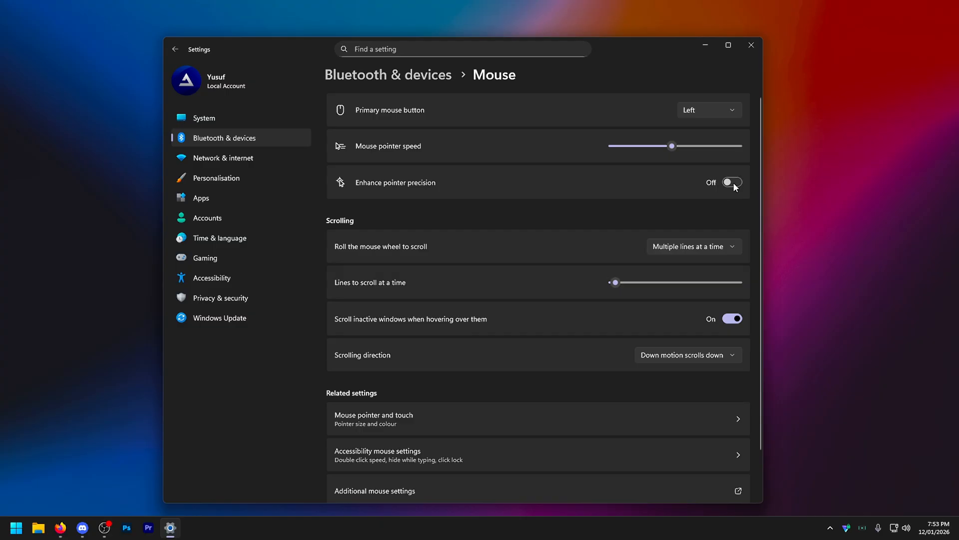
{"action": "mouse_move", "coordinate": [444, 208]}
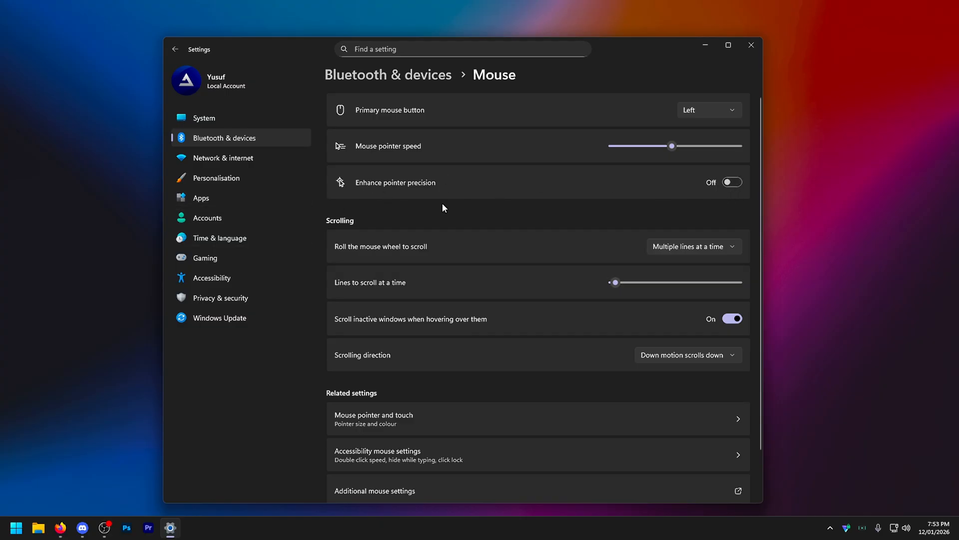
{"action": "mouse_move", "coordinate": [725, 194]}
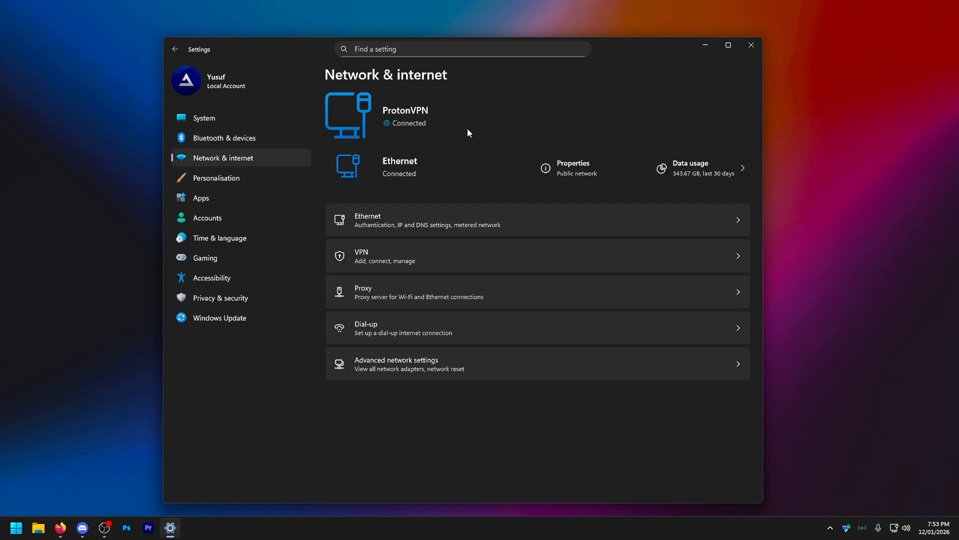
{"action": "mouse_move", "coordinate": [481, 172]}
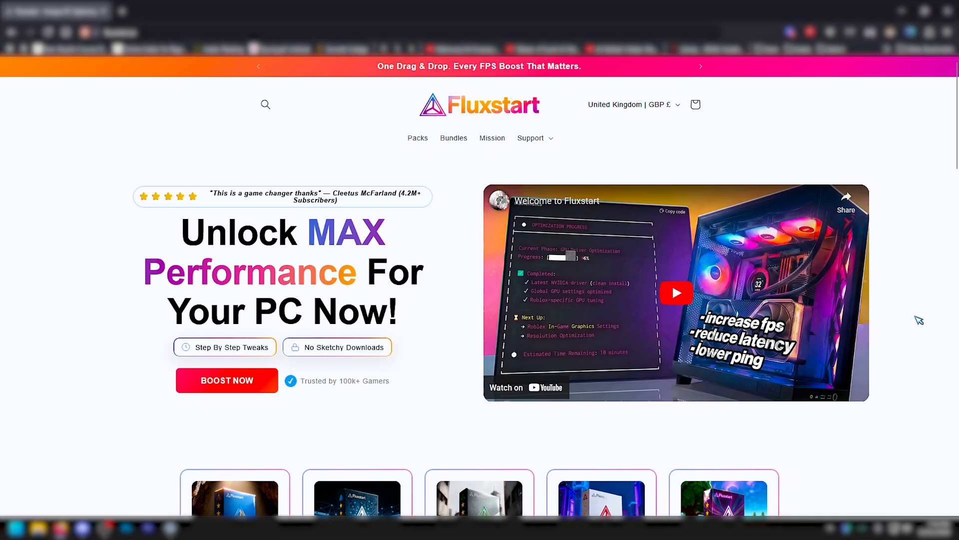
{"action": "mouse_move", "coordinate": [913, 352]}
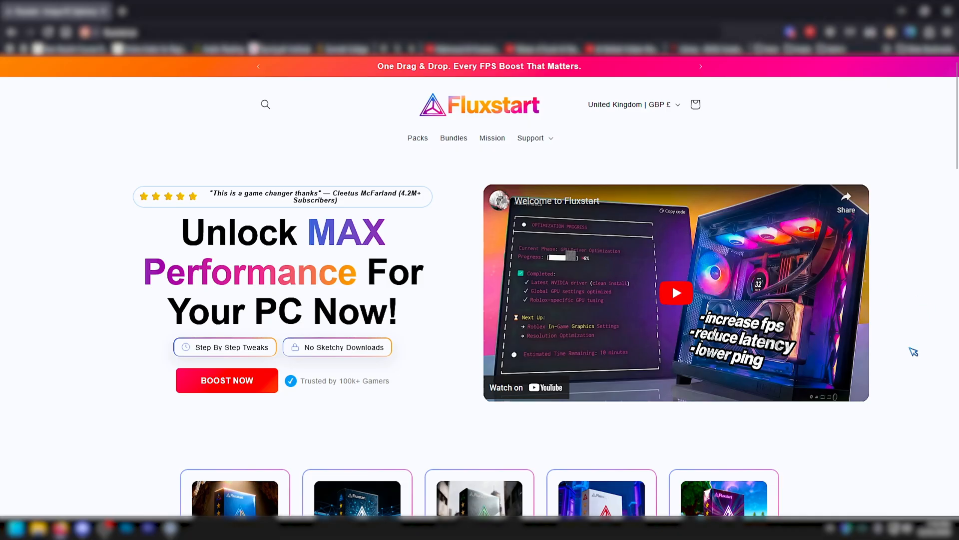
Step: View the AI Windows Optimization Pack (PC) product page on the Fluxstart site
{"action": "scroll", "scroll_direction": "down", "scroll_amount": 3}
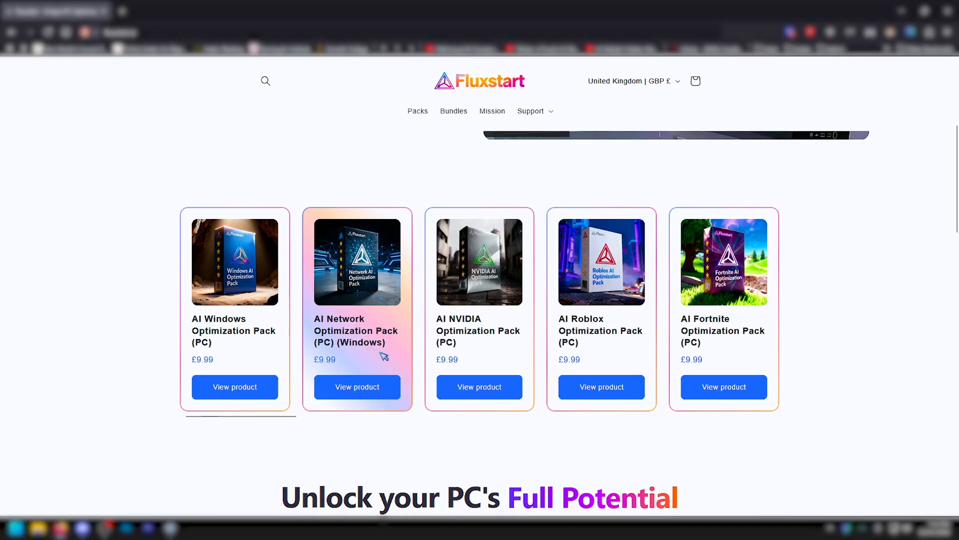
{"action": "left_click", "coordinate": [234, 387]}
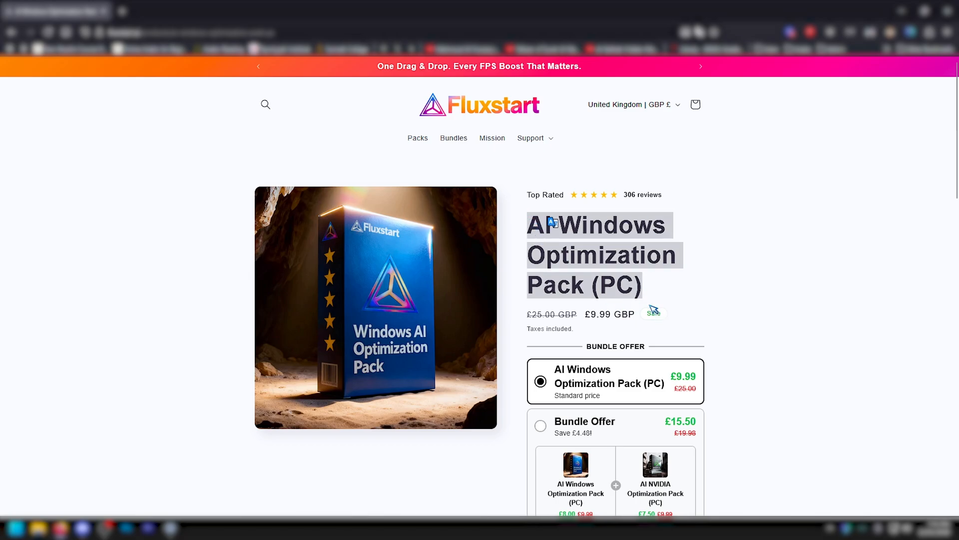
{"action": "left_click", "coordinate": [170, 527]}
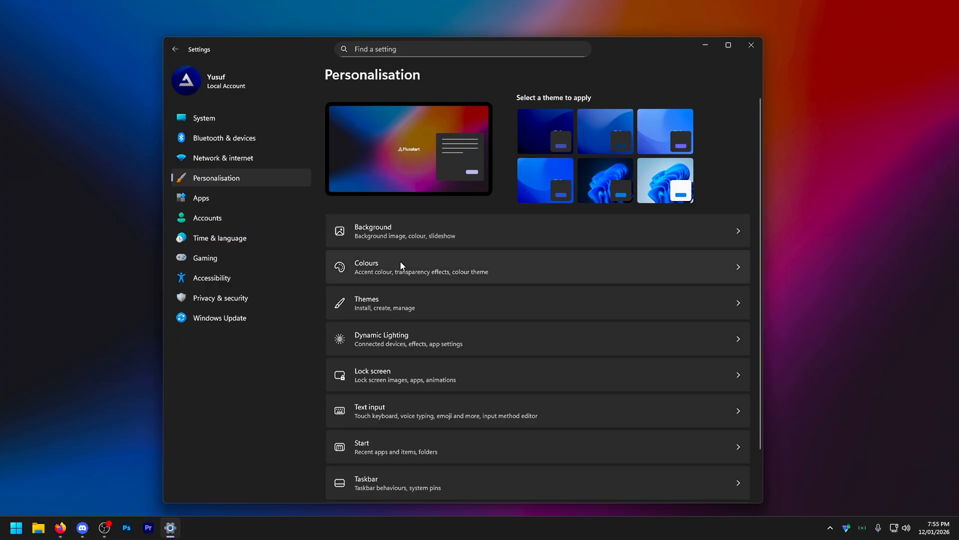
Step: Show the Colours page with Dark mode, transparency effects and accent colour settings
{"action": "left_click", "coordinate": [372, 231]}
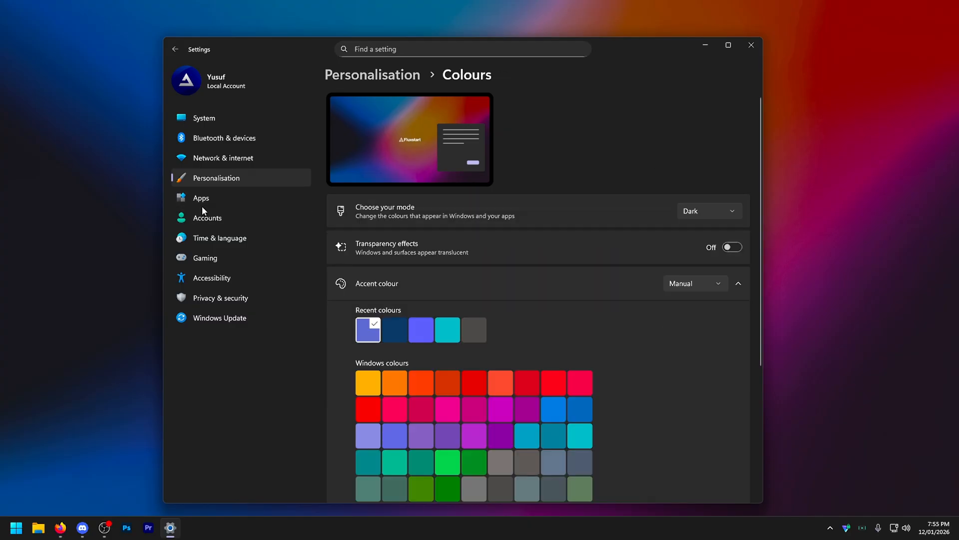
{"action": "mouse_move", "coordinate": [420, 295]}
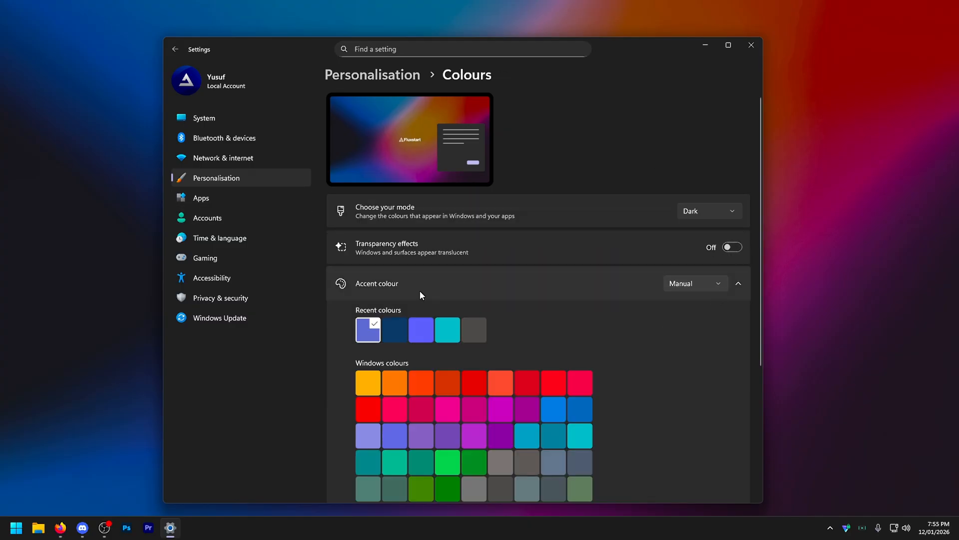
{"action": "scroll", "scroll_direction": "down", "scroll_amount": 3}
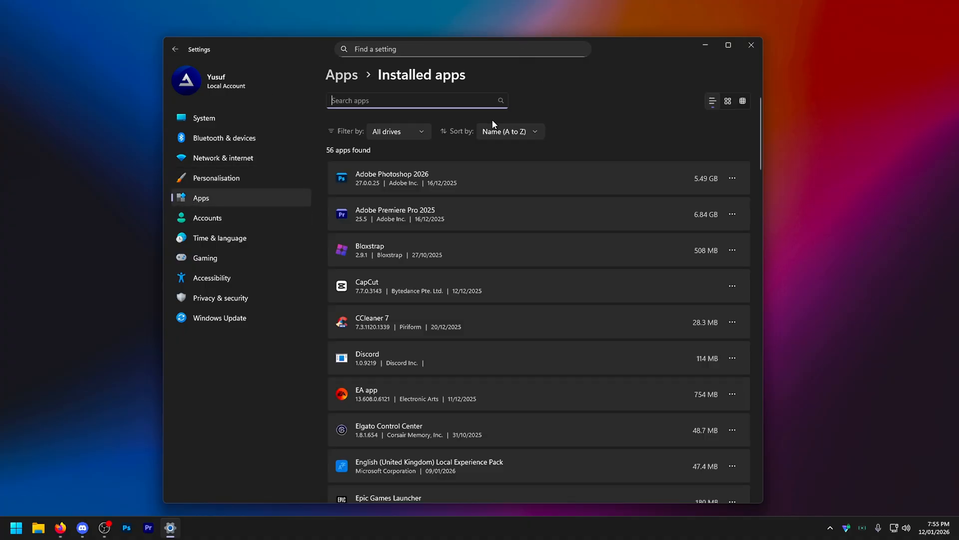
{"action": "scroll", "scroll_direction": "down", "scroll_amount": 3}
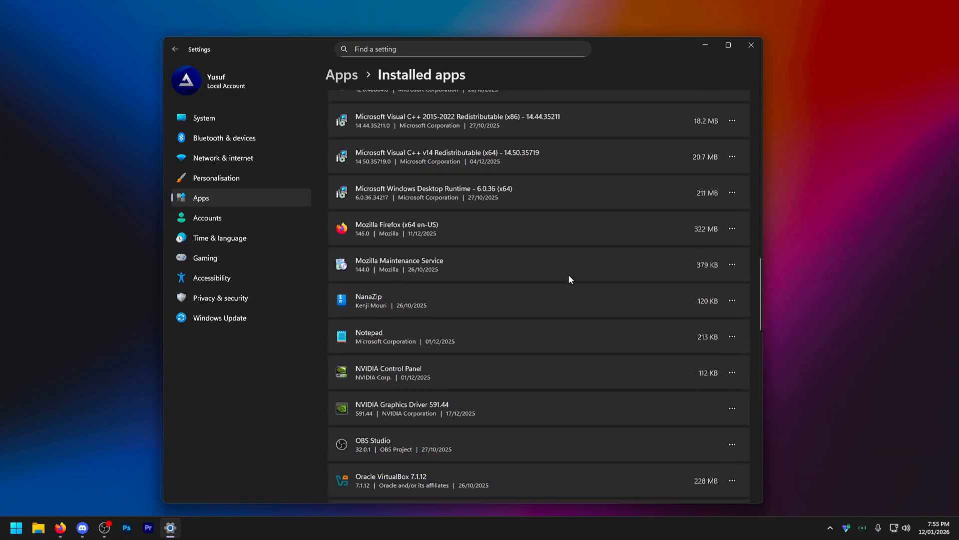
{"action": "scroll", "scroll_direction": "down", "scroll_amount": 3}
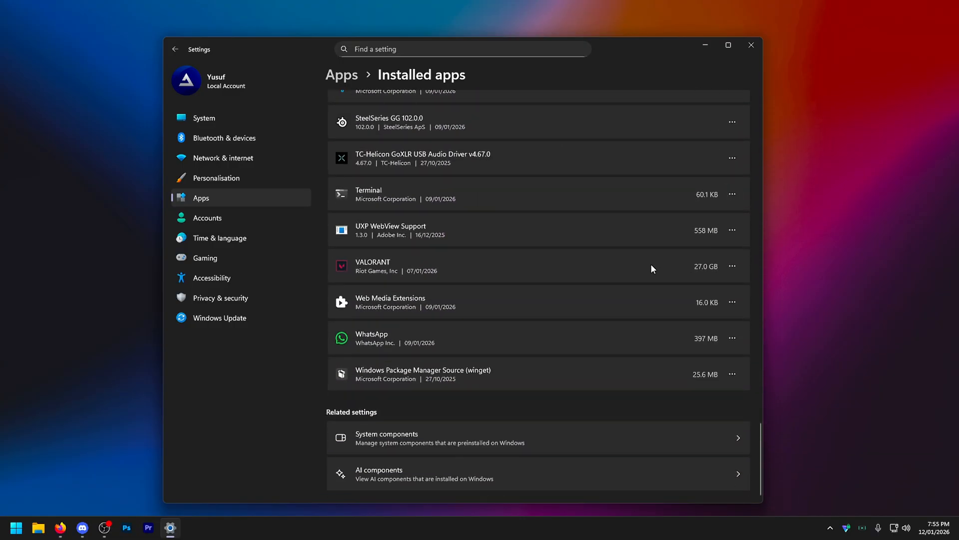
{"action": "mouse_move", "coordinate": [443, 335]}
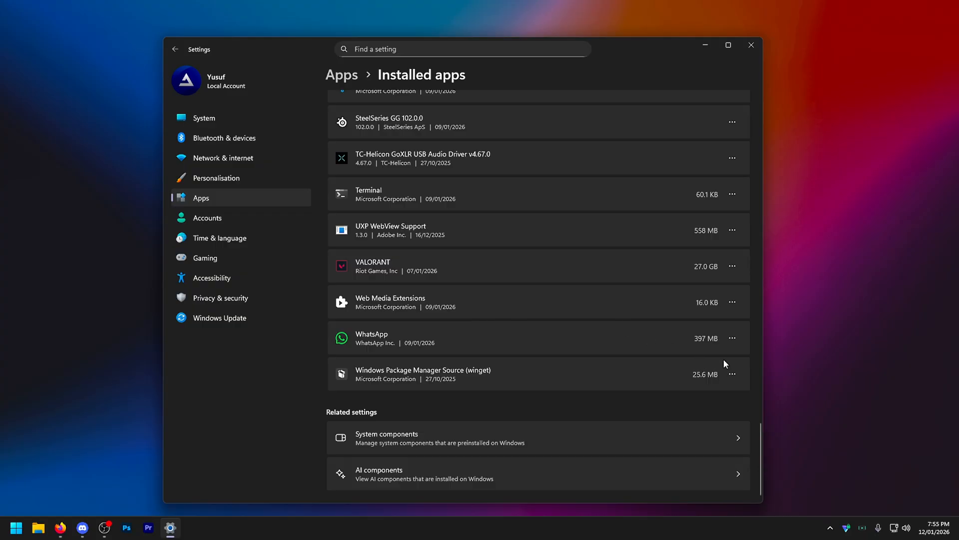
{"action": "mouse_move", "coordinate": [750, 340]}
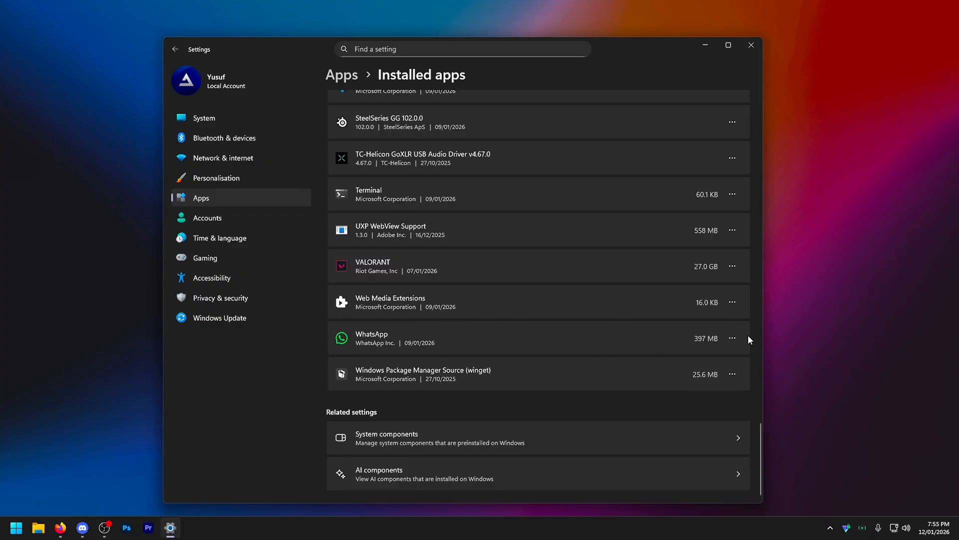
{"action": "scroll", "scroll_direction": "up", "scroll_amount": 3}
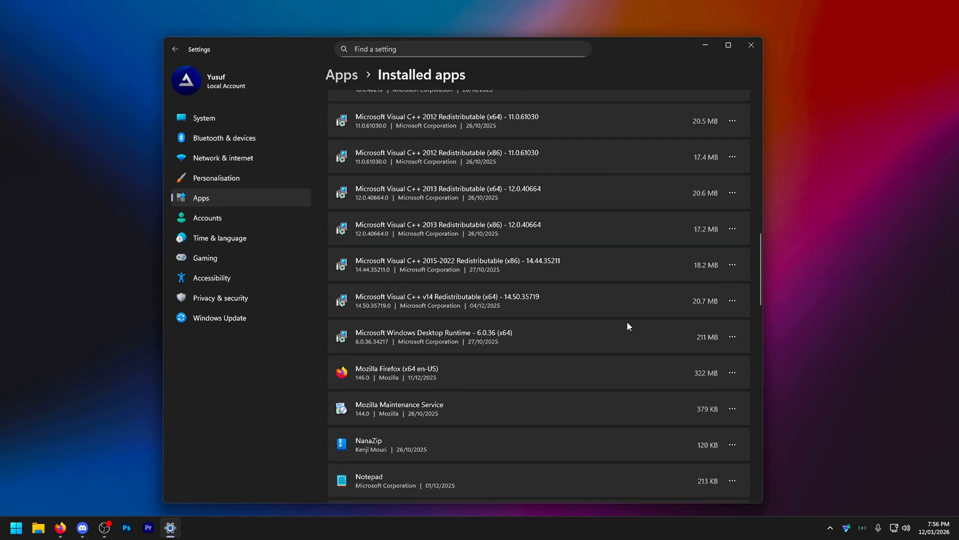
{"action": "scroll", "scroll_direction": "up", "scroll_amount": 3}
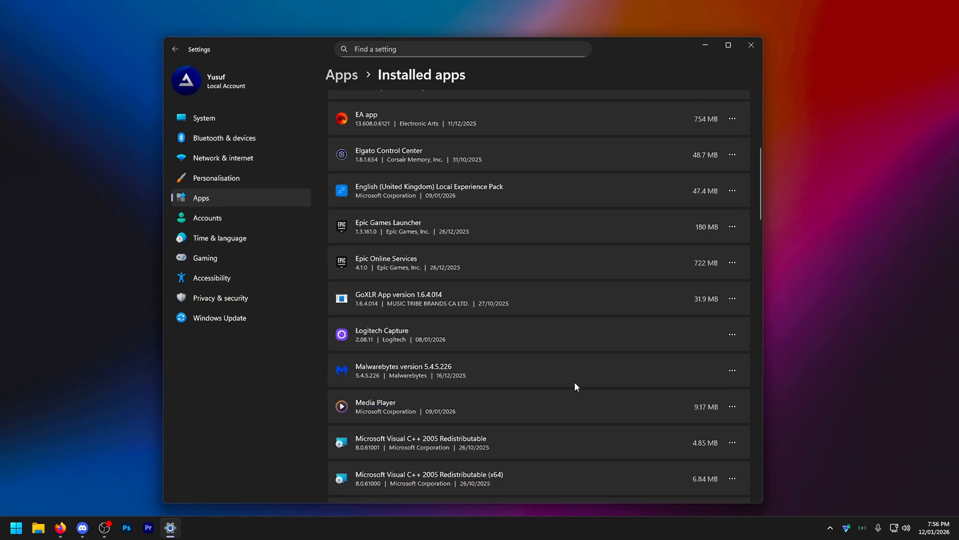
{"action": "scroll", "scroll_direction": "up", "scroll_amount": 3}
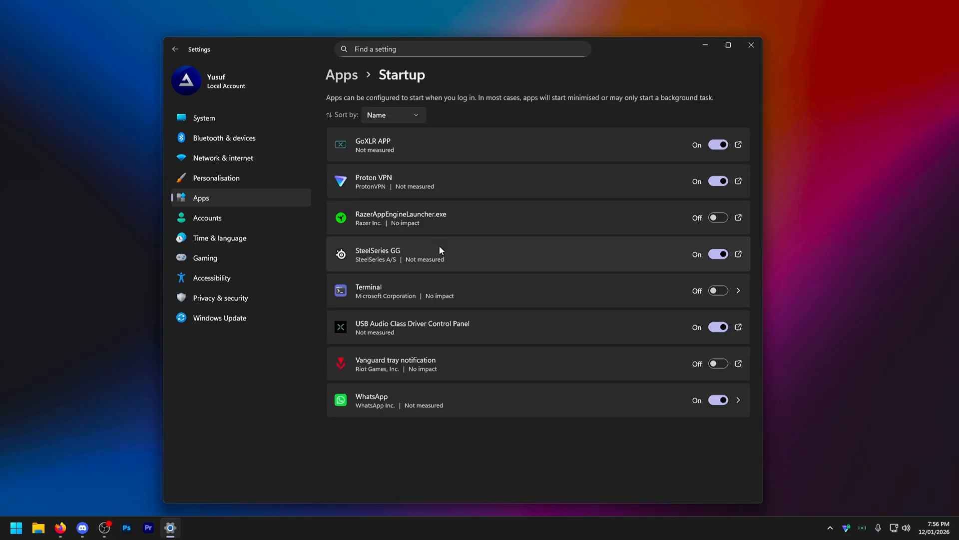
{"action": "mouse_move", "coordinate": [604, 136]}
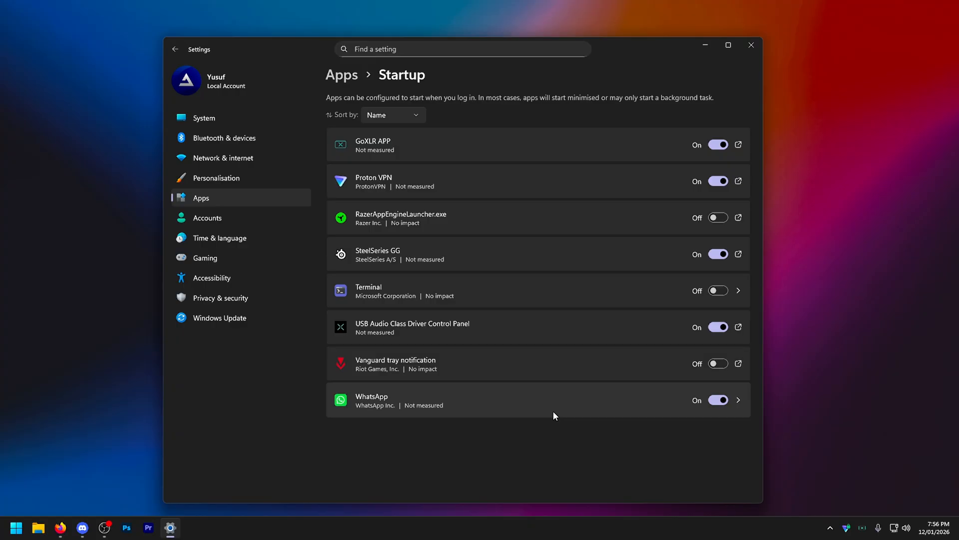
{"action": "mouse_move", "coordinate": [811, 362]}
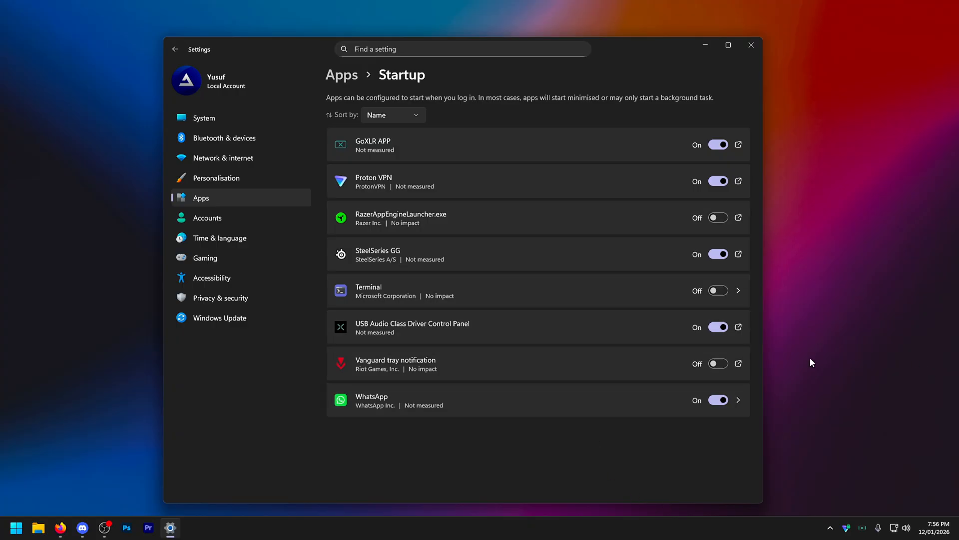
{"action": "mouse_move", "coordinate": [469, 362]}
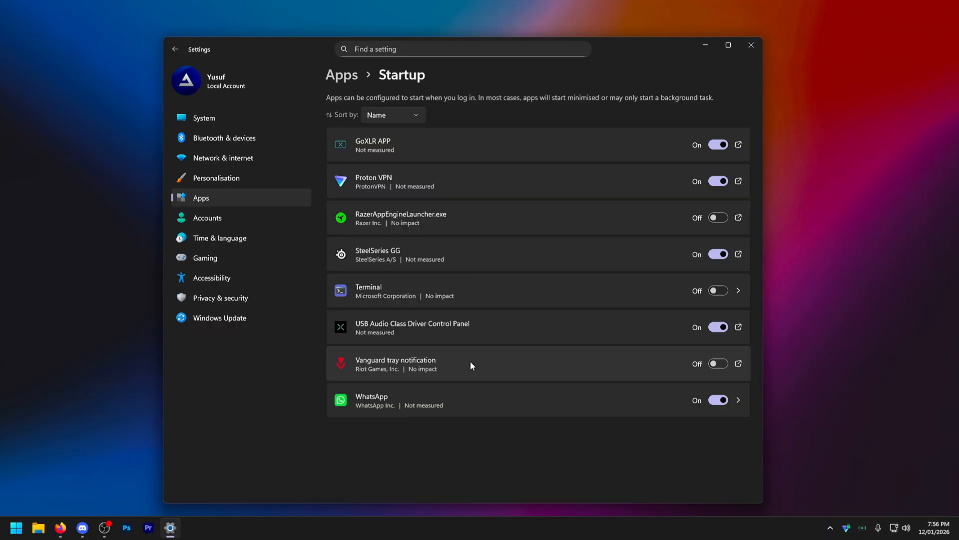
Step: Turn the WhatsApp startup toggle Off, then move to the Gaming section
{"action": "left_click", "coordinate": [719, 400]}
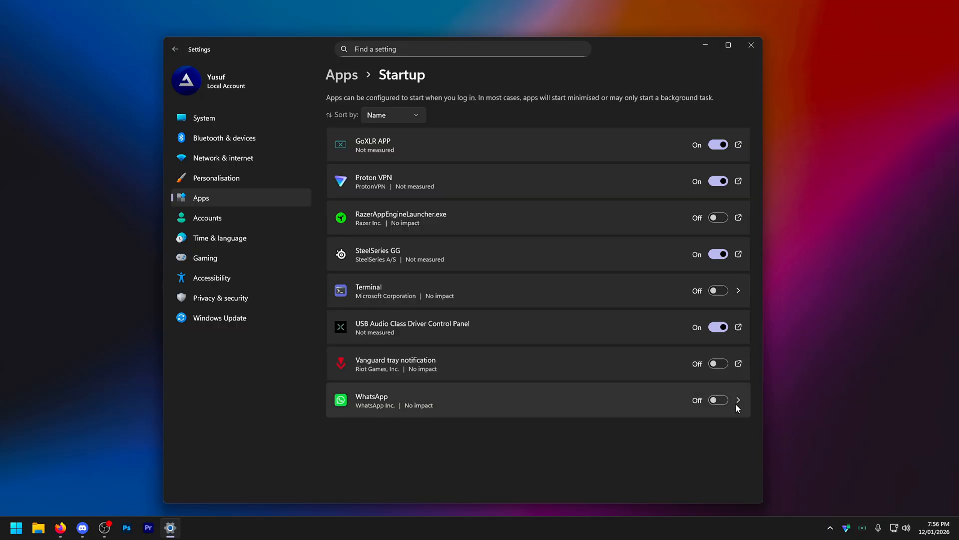
{"action": "mouse_move", "coordinate": [385, 171]}
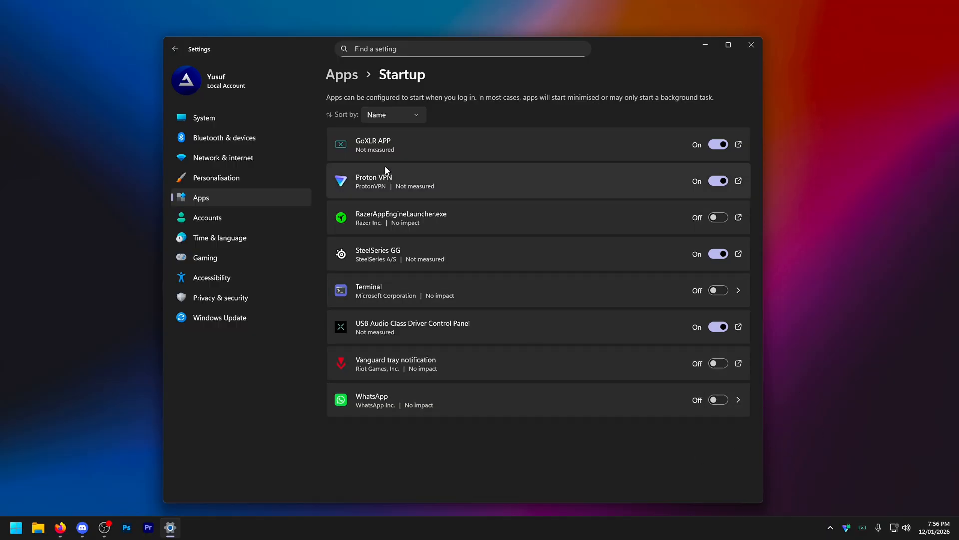
{"action": "mouse_move", "coordinate": [583, 129]}
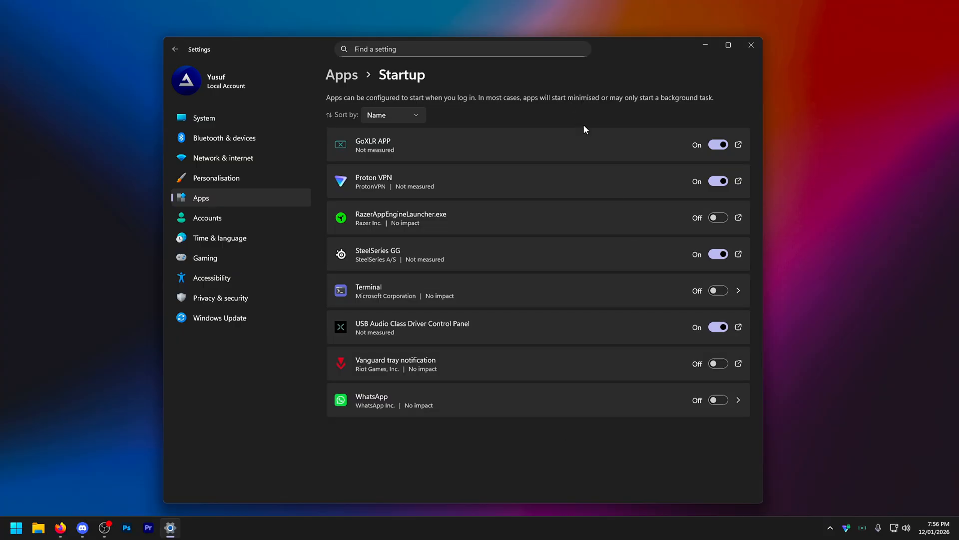
{"action": "mouse_move", "coordinate": [500, 117]}
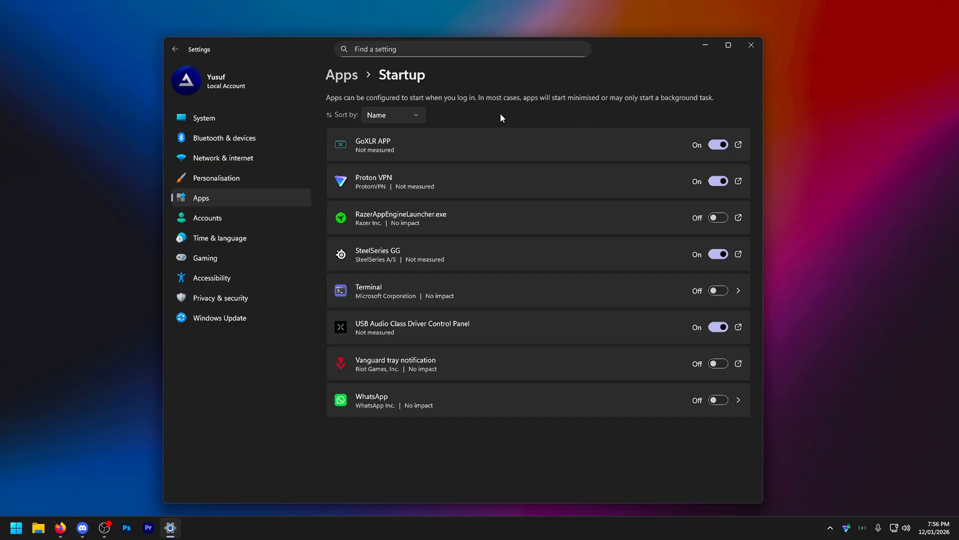
{"action": "left_click", "coordinate": [205, 257]}
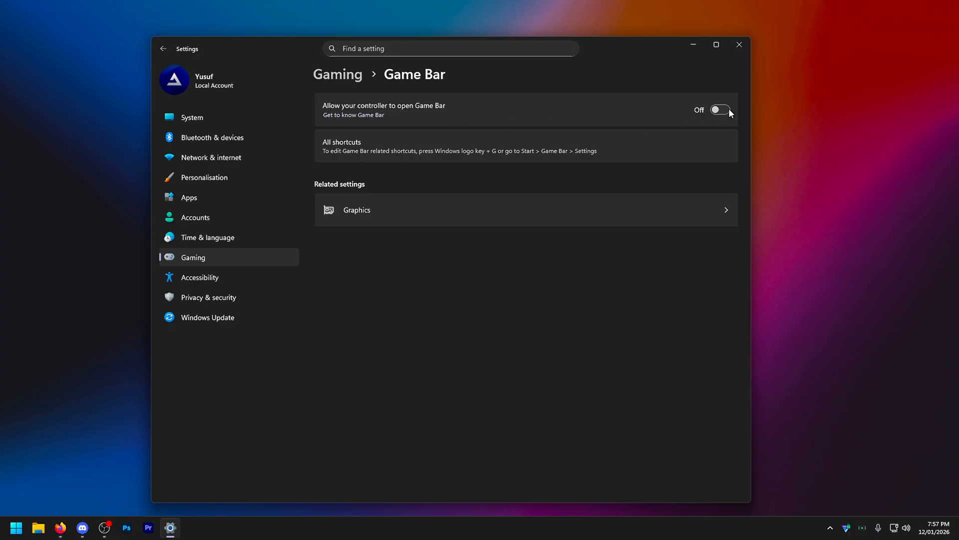
{"action": "mouse_move", "coordinate": [481, 110]}
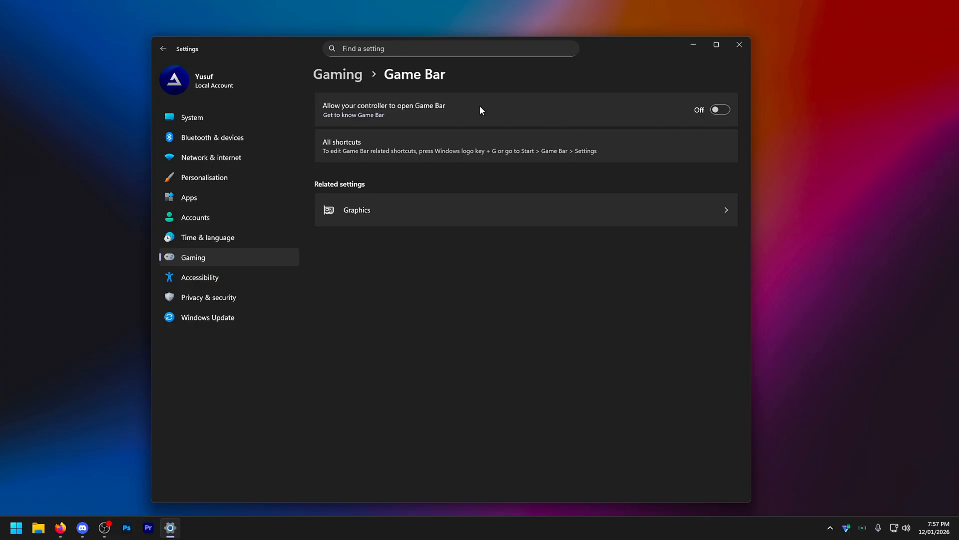
{"action": "mouse_move", "coordinate": [738, 115]}
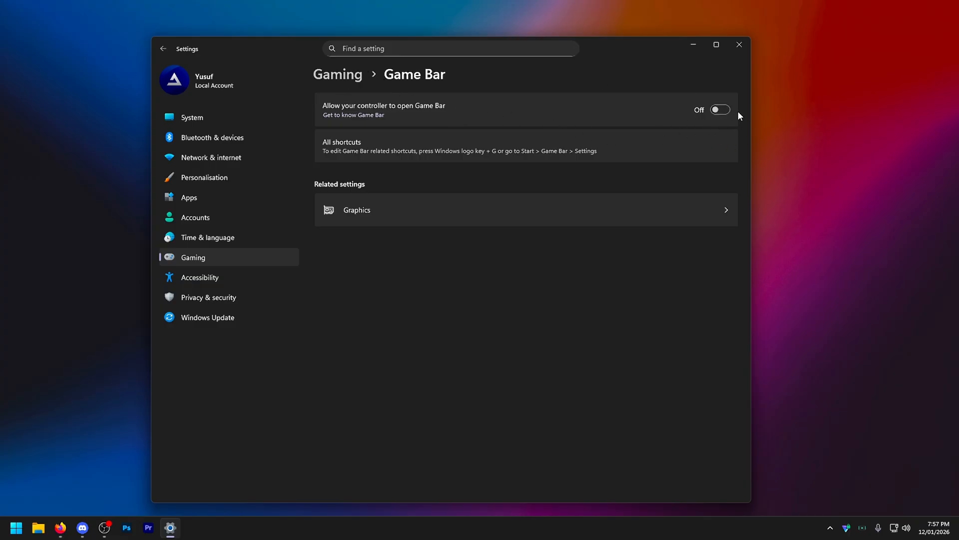
{"action": "mouse_move", "coordinate": [790, 120]}
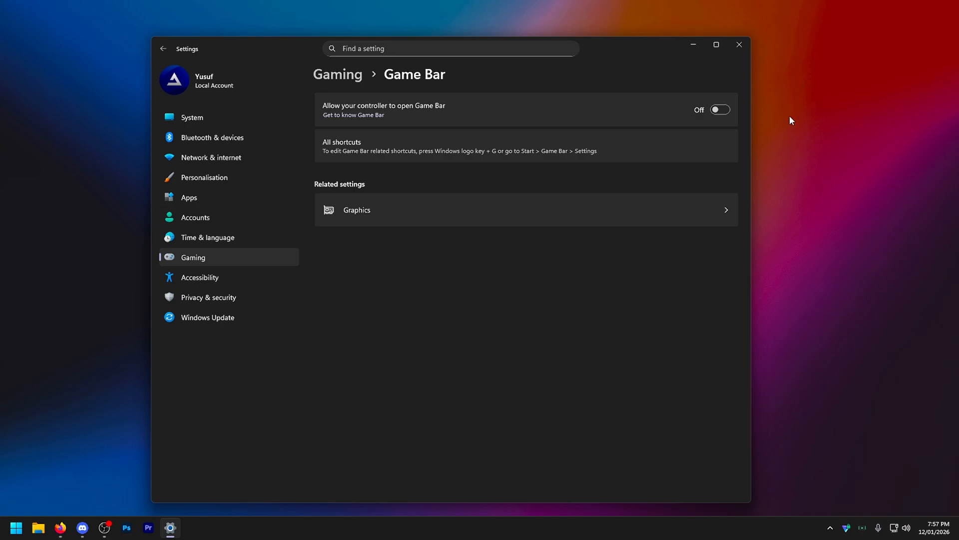
{"action": "mouse_move", "coordinate": [403, 300]}
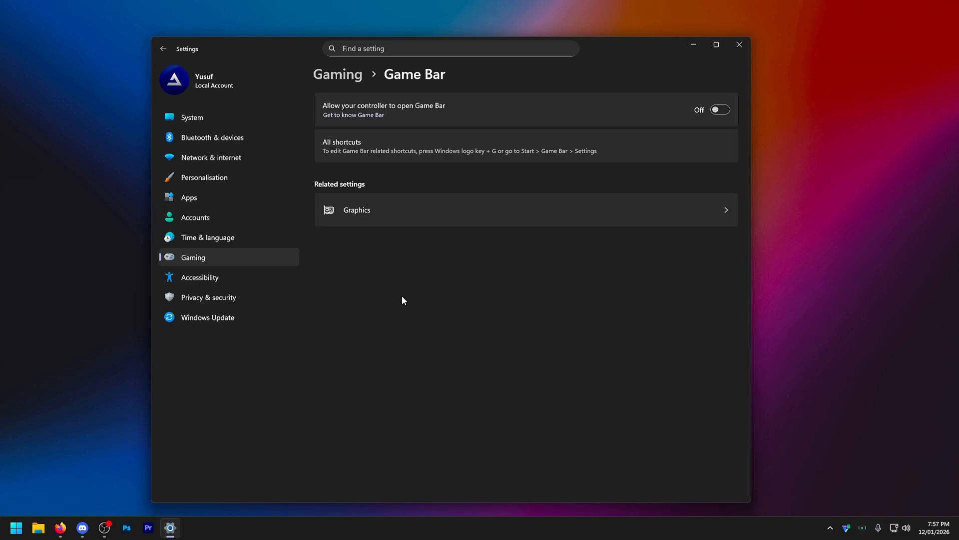
{"action": "mouse_move", "coordinate": [545, 332]}
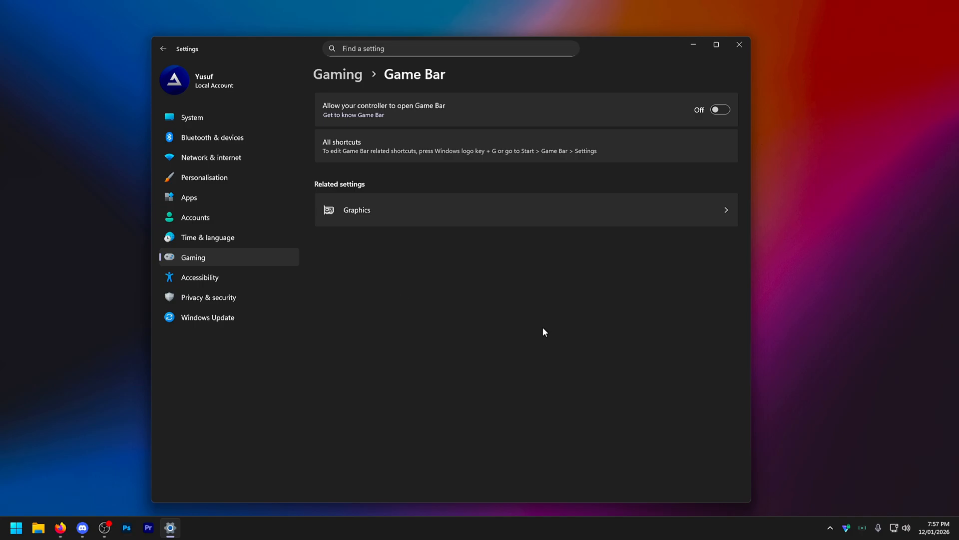
{"action": "mouse_move", "coordinate": [498, 73]}
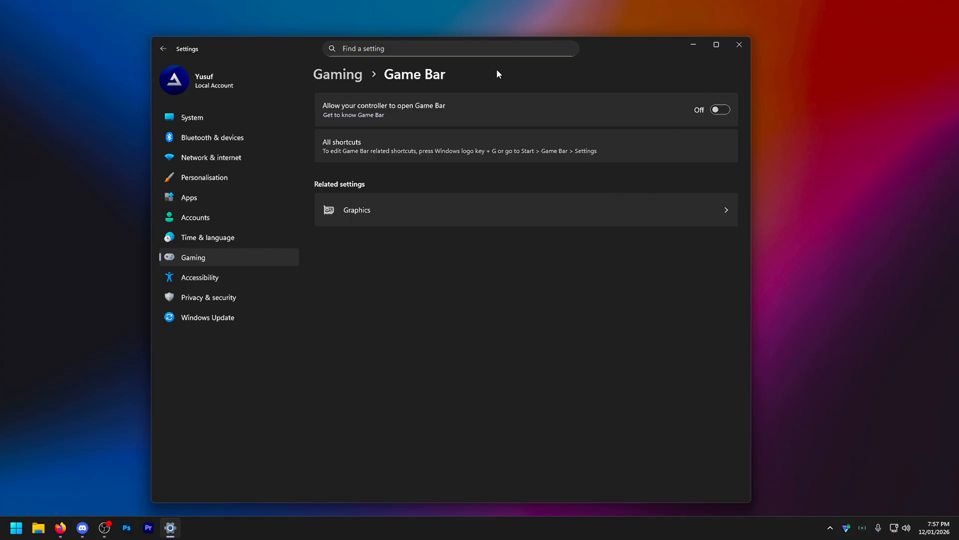
{"action": "mouse_move", "coordinate": [721, 70]}
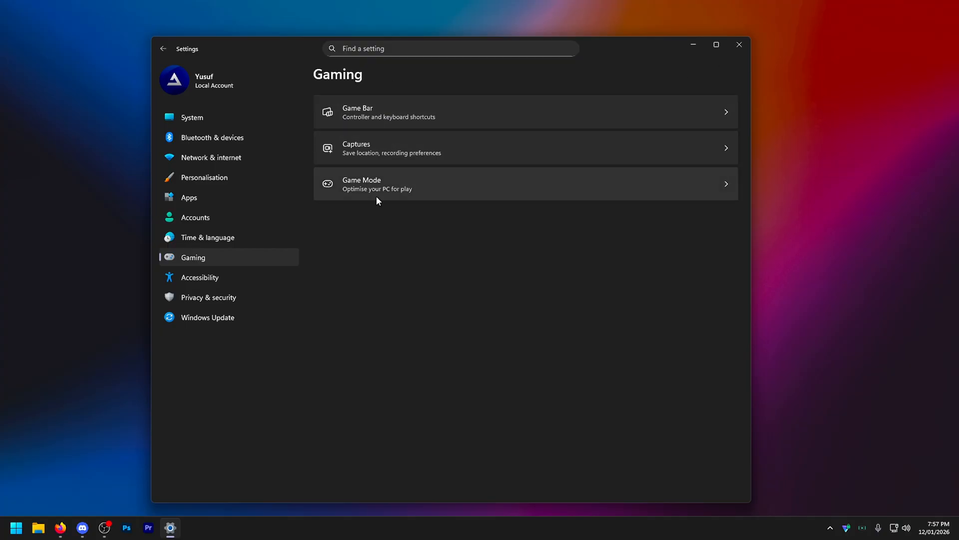
Step: Enter the Game Mode page from Gaming, then move on to Windows Update
{"action": "left_click", "coordinate": [523, 184]}
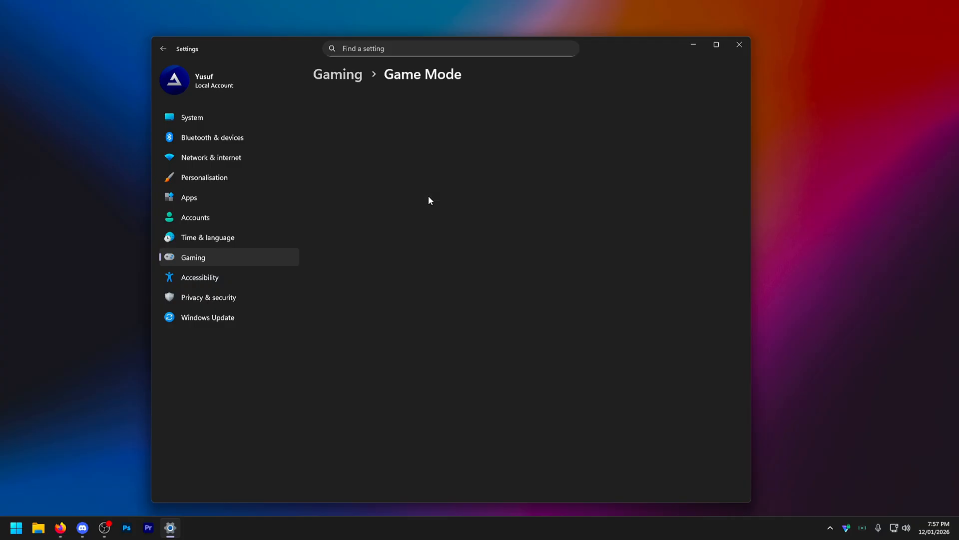
{"action": "left_click", "coordinate": [208, 317]}
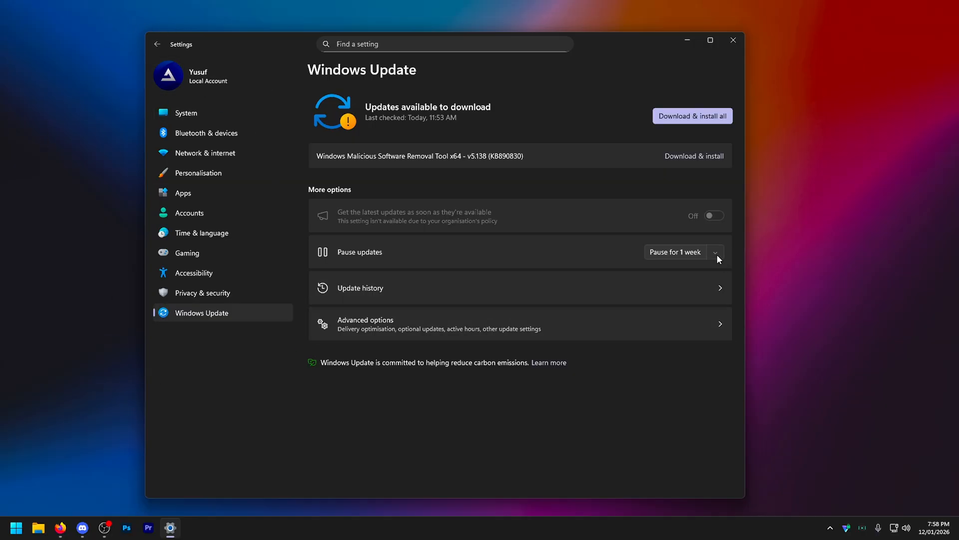
Step: Pause Windows updates for 1 week from the Pause updates duration list
{"action": "left_click", "coordinate": [715, 251]}
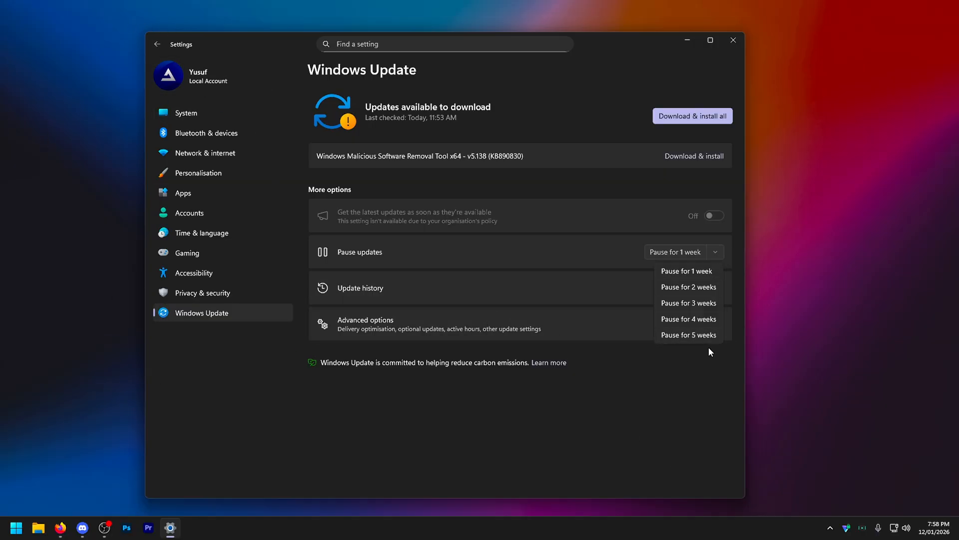
{"action": "left_click", "coordinate": [618, 359]}
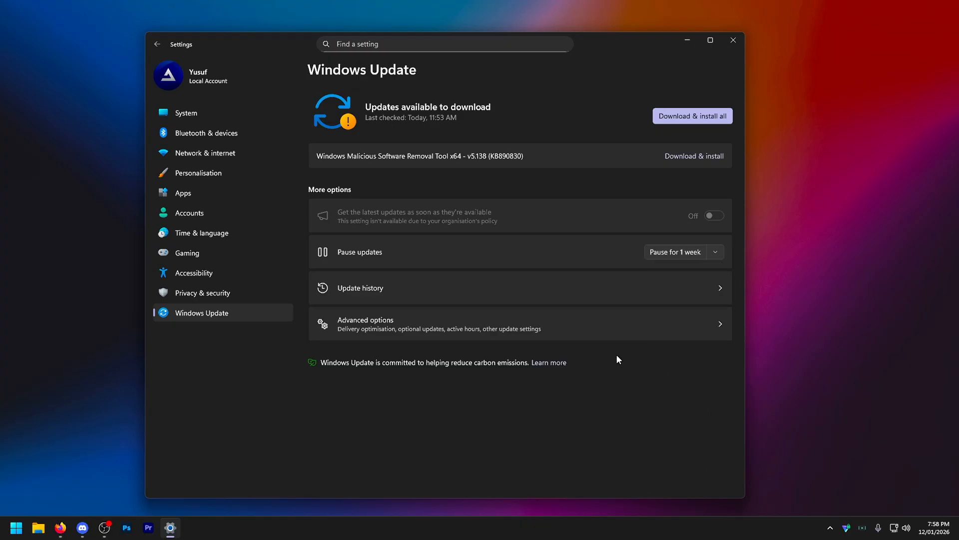
{"action": "left_click", "coordinate": [714, 252]}
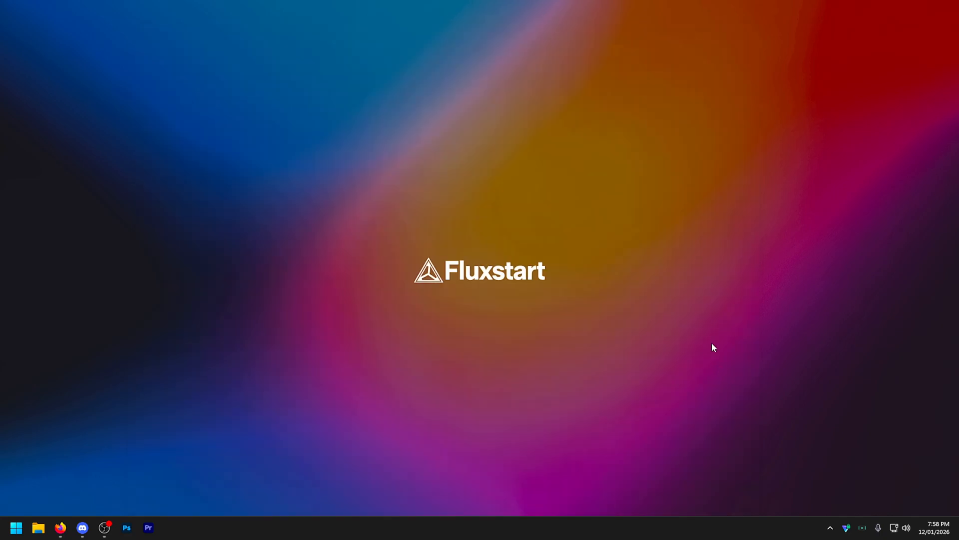
{"action": "mouse_move", "coordinate": [690, 302]}
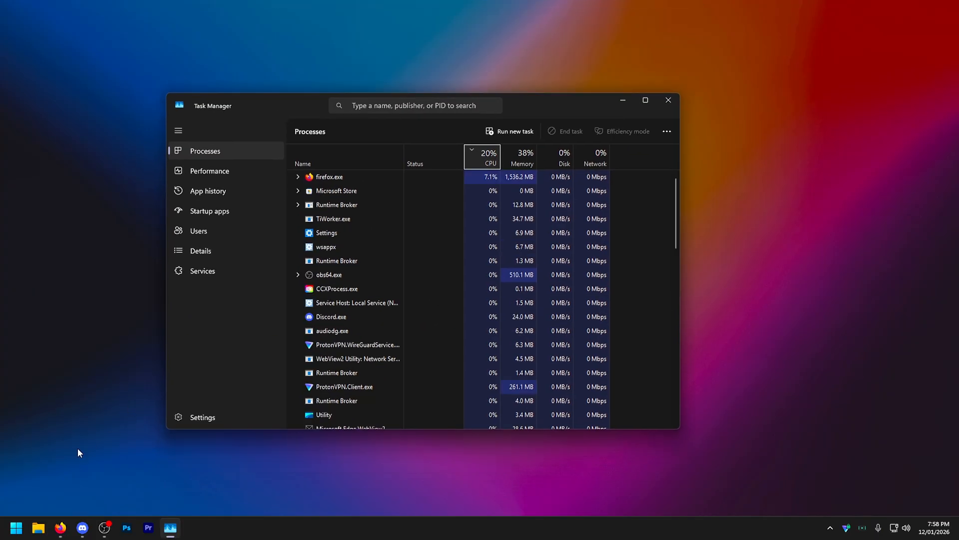
Step: Show Startup apps sorted by Status with disabled apps listed first
{"action": "left_click", "coordinate": [210, 210]}
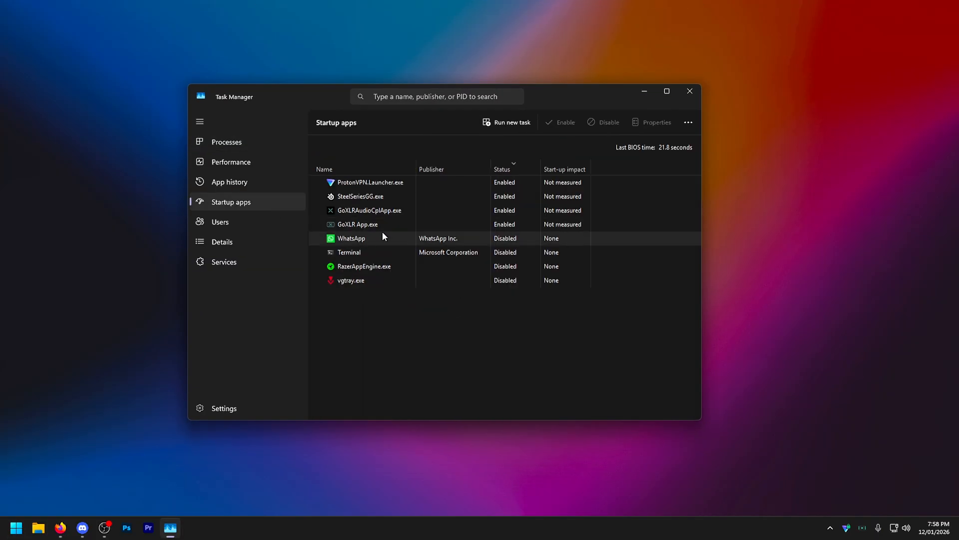
{"action": "left_click", "coordinate": [502, 169]}
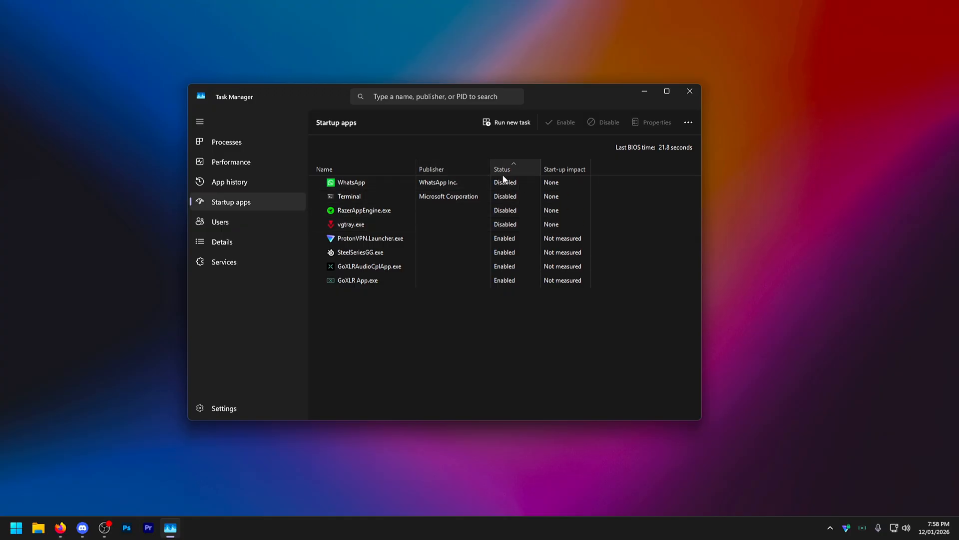
{"action": "left_click", "coordinate": [502, 169]}
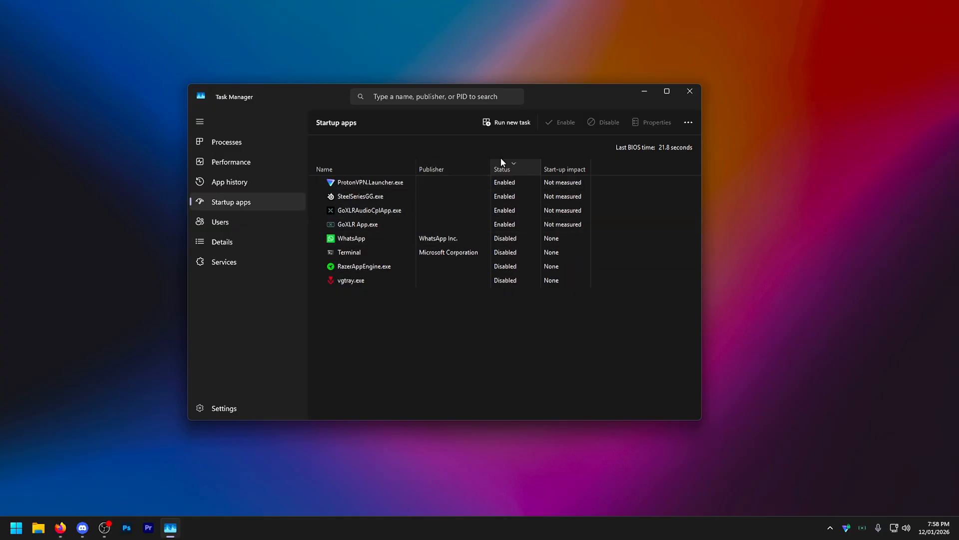
{"action": "left_click", "coordinate": [502, 169]}
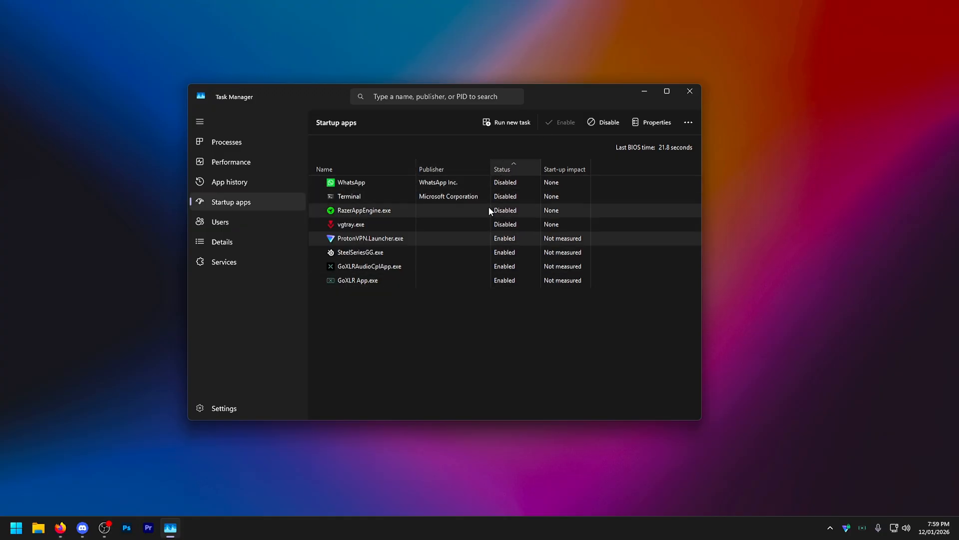
{"action": "mouse_move", "coordinate": [456, 222]}
{"action": "type", "text": "edit power plan"}
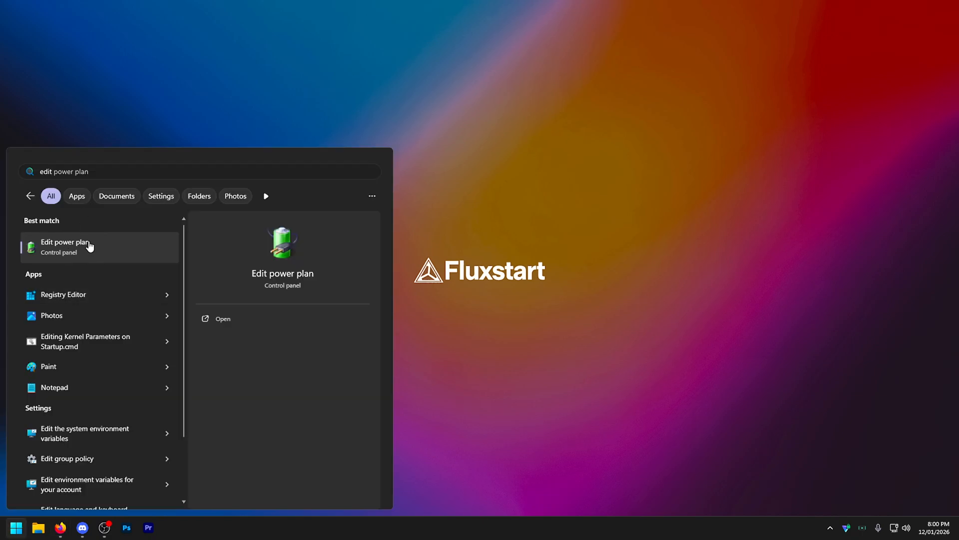
Step: Reach Control Panel's Power Options plan list from the power plan search result
{"action": "left_click", "coordinate": [66, 246]}
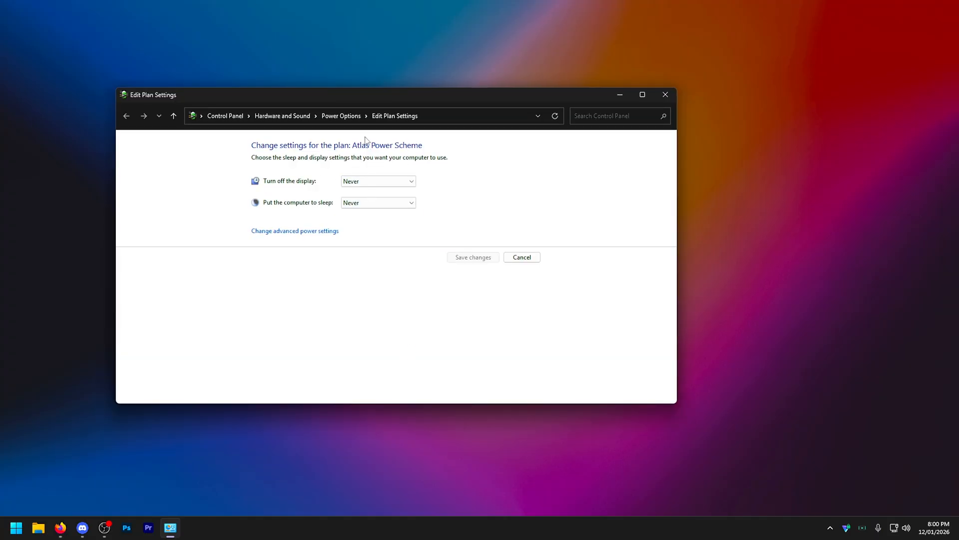
{"action": "left_click", "coordinate": [126, 117]}
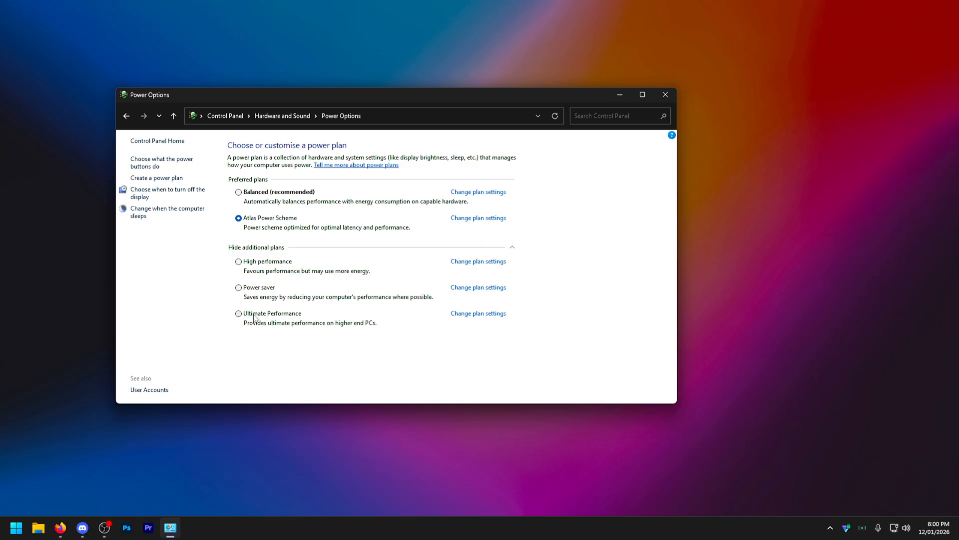
{"action": "mouse_move", "coordinate": [365, 303]}
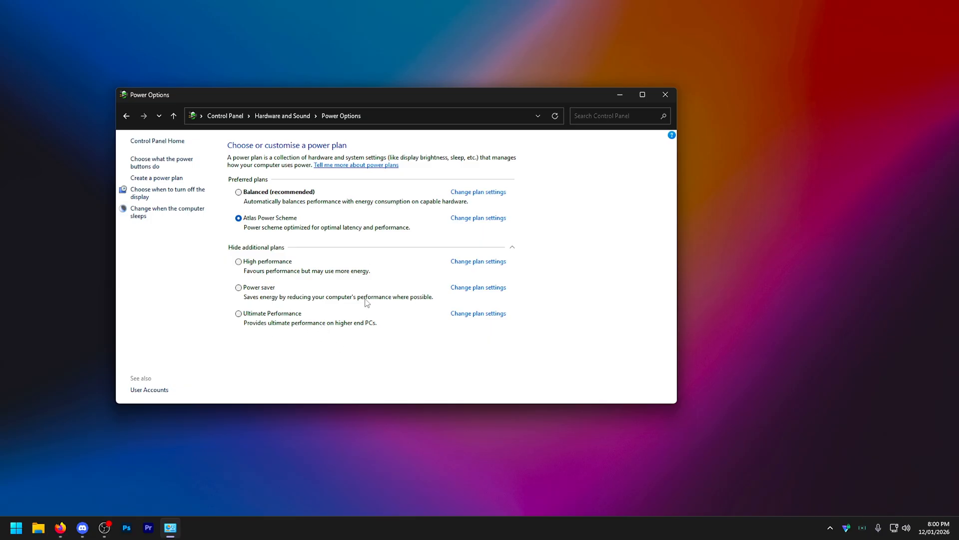
{"action": "mouse_move", "coordinate": [277, 326]}
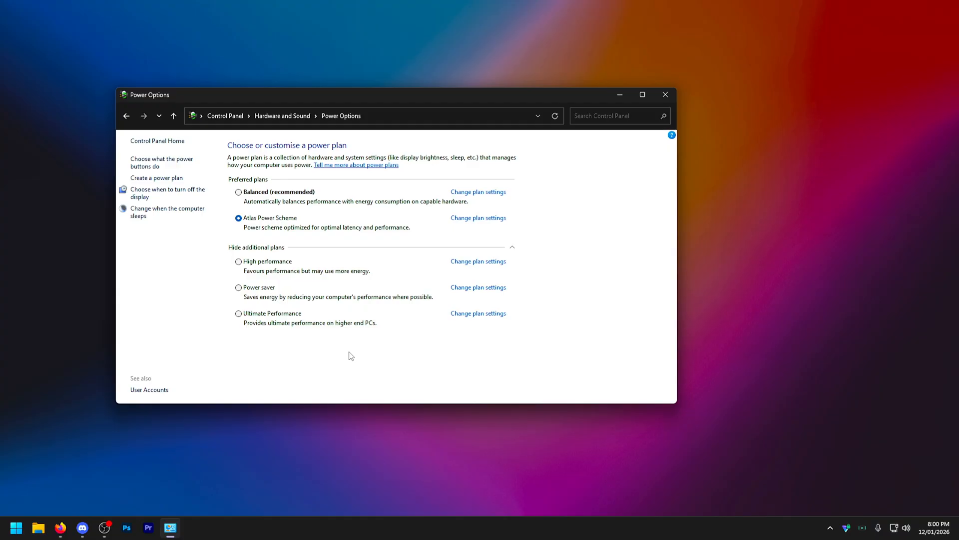
{"action": "mouse_move", "coordinate": [362, 283]}
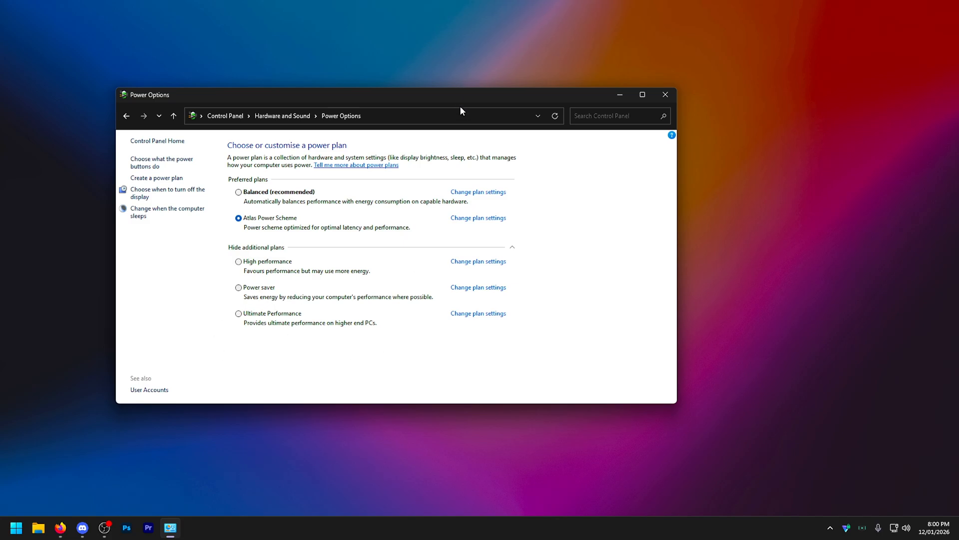
Step: Launch PowerShell as administrator to duplicate the Ultimate Performance power scheme
{"action": "type", "text": "powershell"}
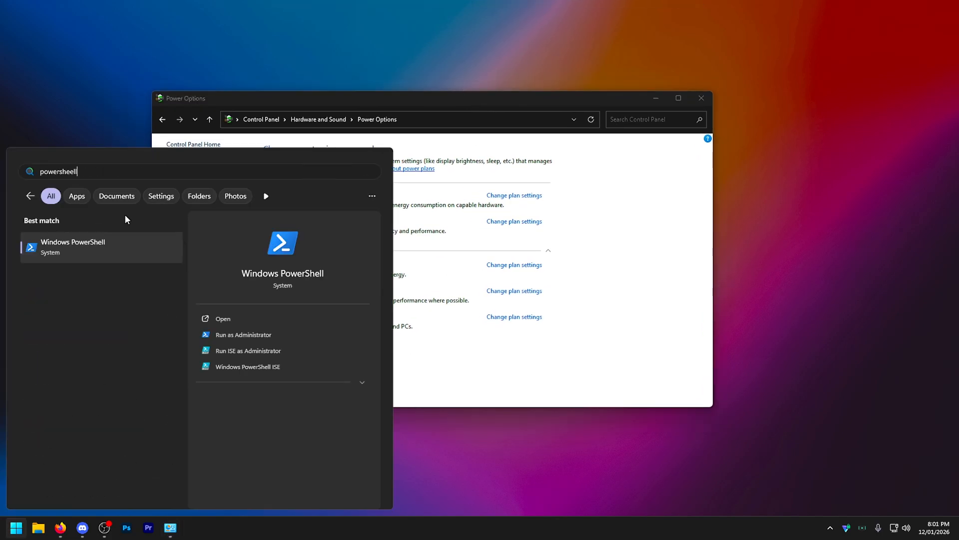
{"action": "right_click", "coordinate": [73, 246]}
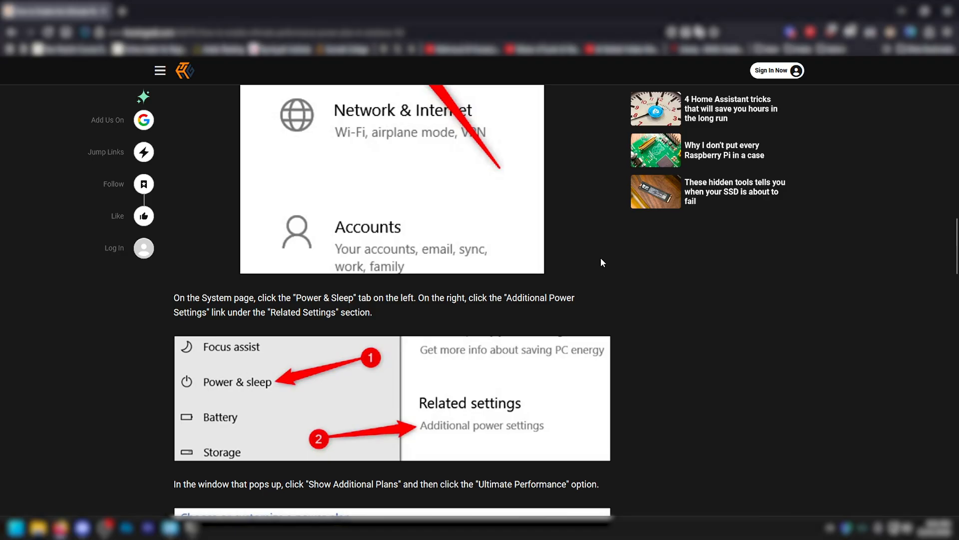
{"action": "scroll", "scroll_direction": "down", "scroll_amount": 3}
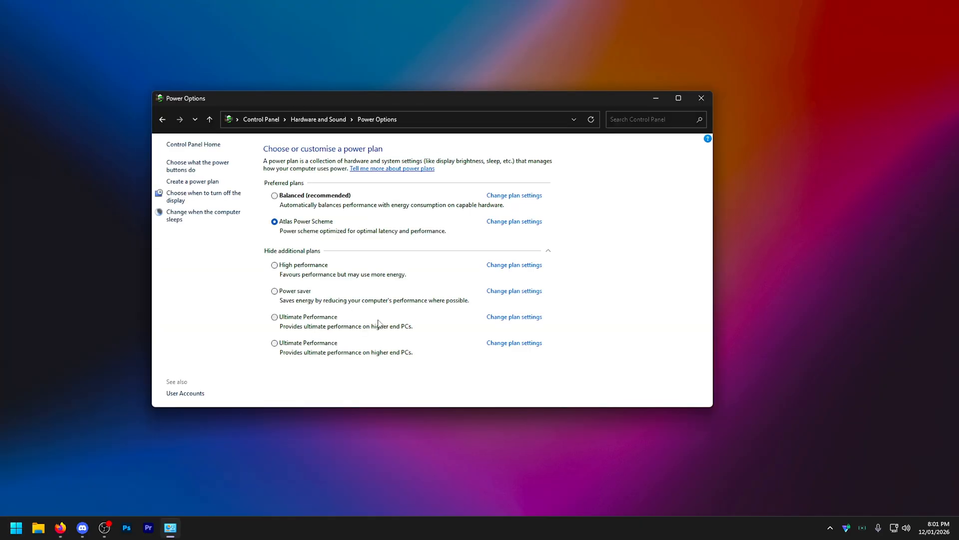
{"action": "mouse_move", "coordinate": [272, 260]}
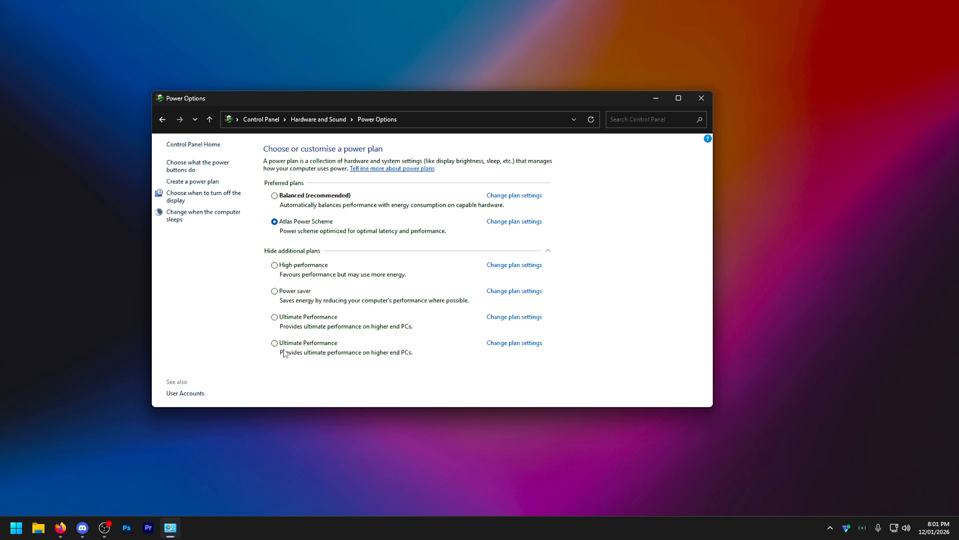
Step: Select the new Ultimate Performance plan, then copy winutil's stable launch command from GitHub
{"action": "left_click", "coordinate": [274, 343]}
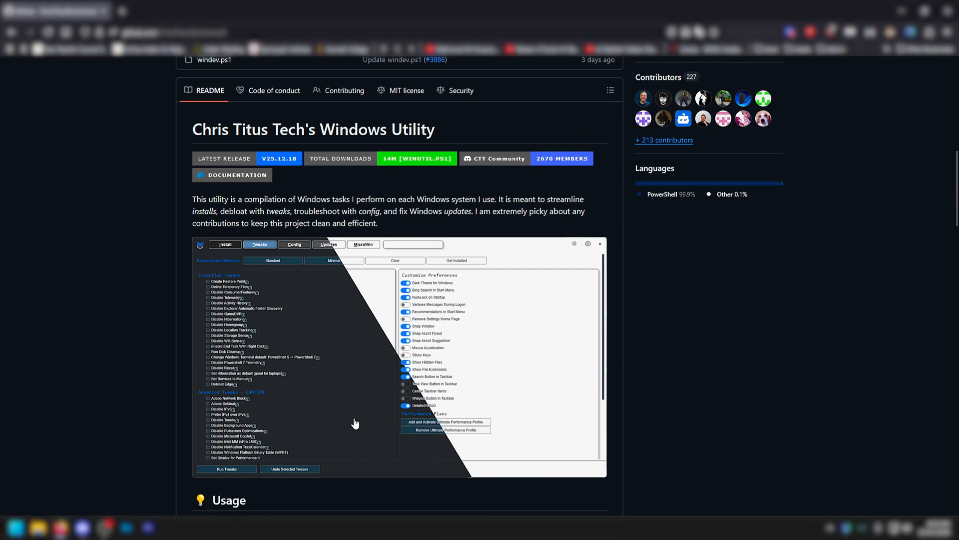
{"action": "mouse_move", "coordinate": [349, 370]}
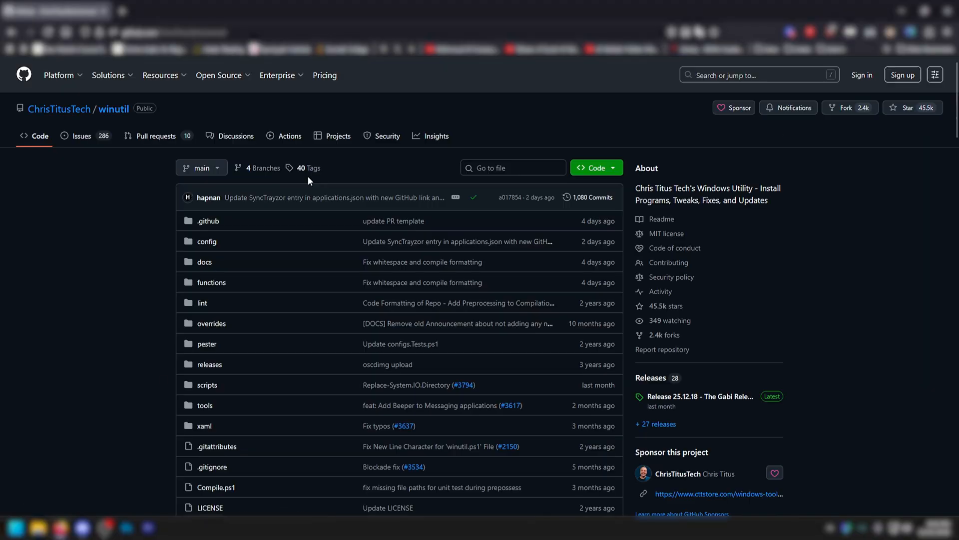
{"action": "scroll", "scroll_direction": "down", "scroll_amount": 3}
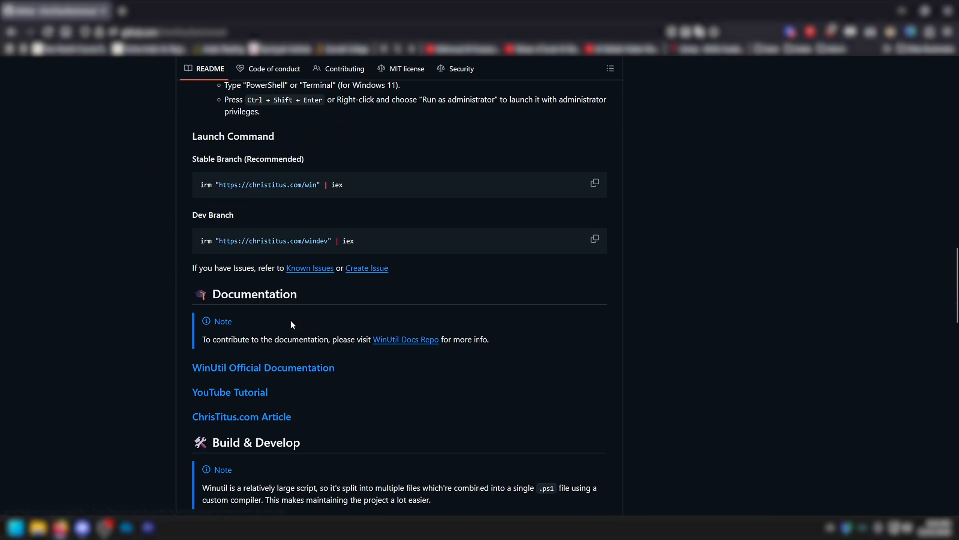
{"action": "left_click", "coordinate": [594, 184]}
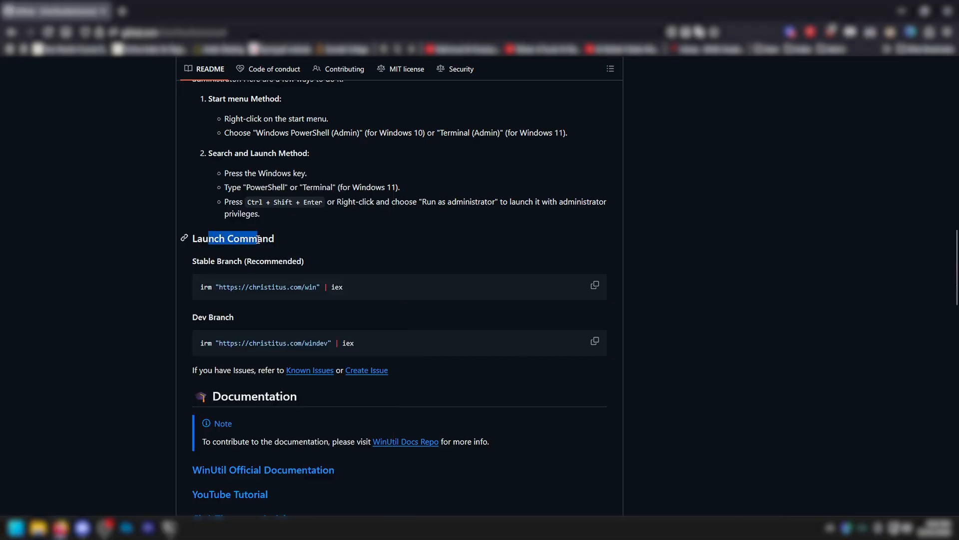
{"action": "left_click", "coordinate": [173, 32]}
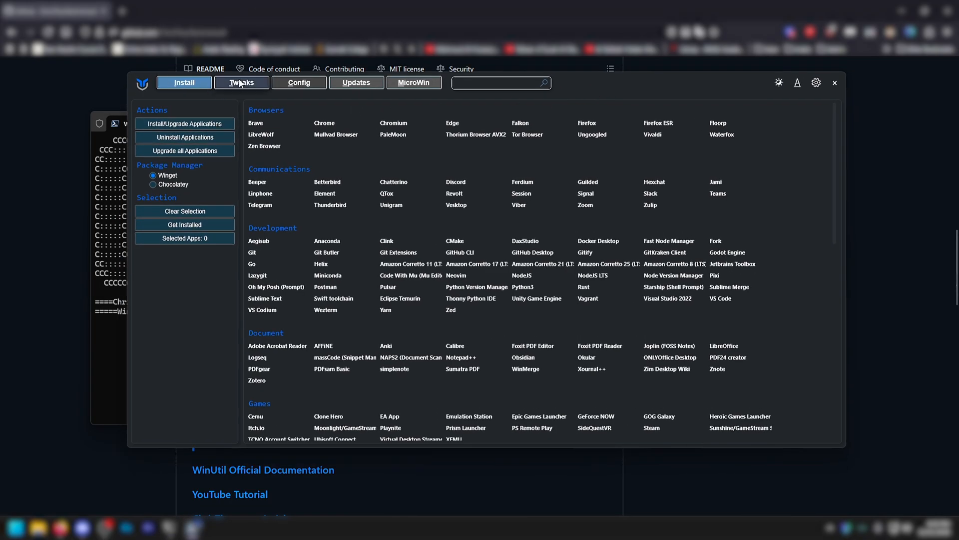
Step: Select the Standard essential tweaks and add Disable Edge in the Tweaks list
{"action": "left_click", "coordinate": [241, 82]}
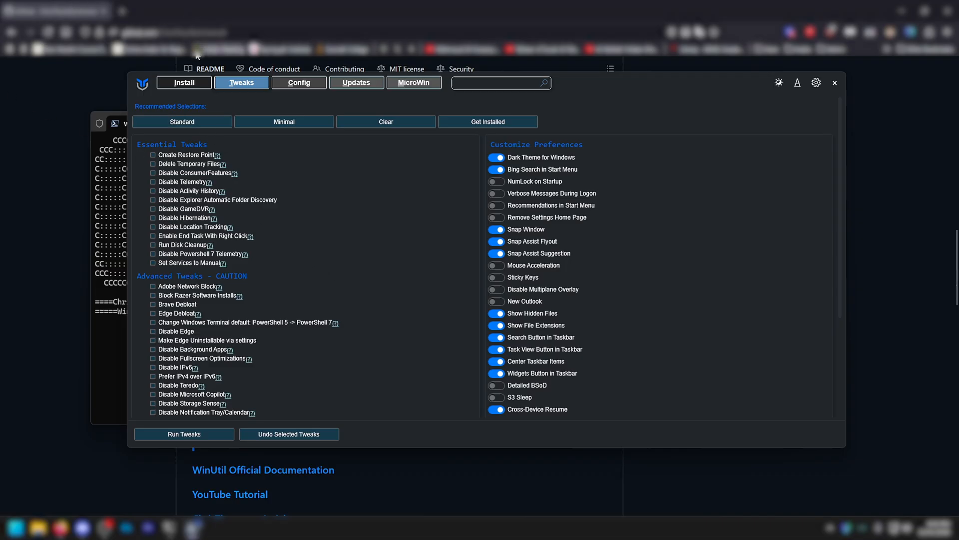
{"action": "left_click", "coordinate": [182, 121]}
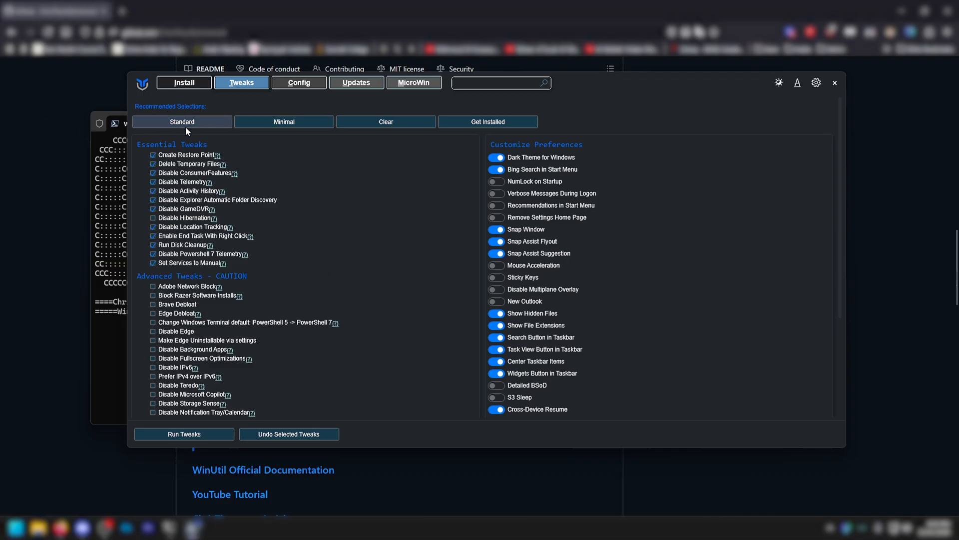
{"action": "mouse_move", "coordinate": [3, 115]}
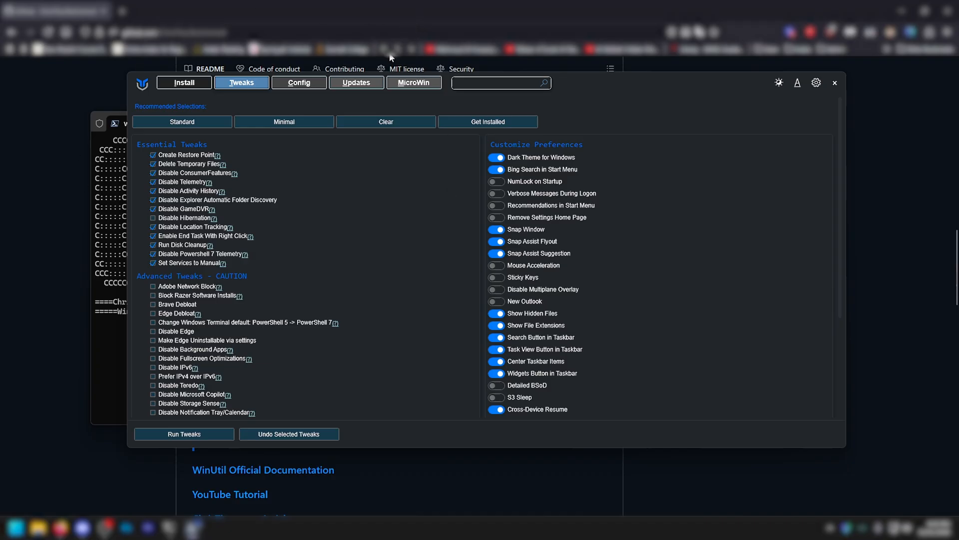
{"action": "mouse_move", "coordinate": [393, 152]}
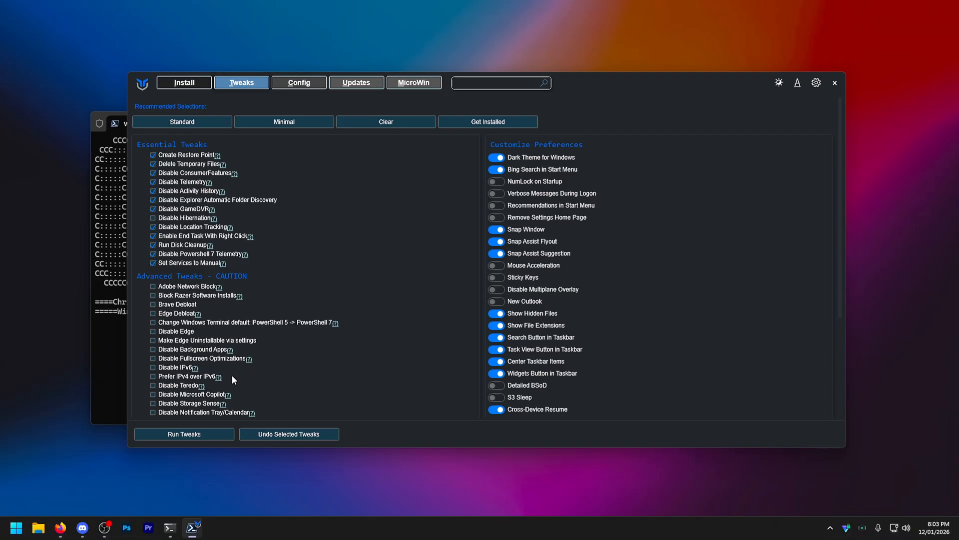
{"action": "scroll", "scroll_direction": "down", "scroll_amount": 3}
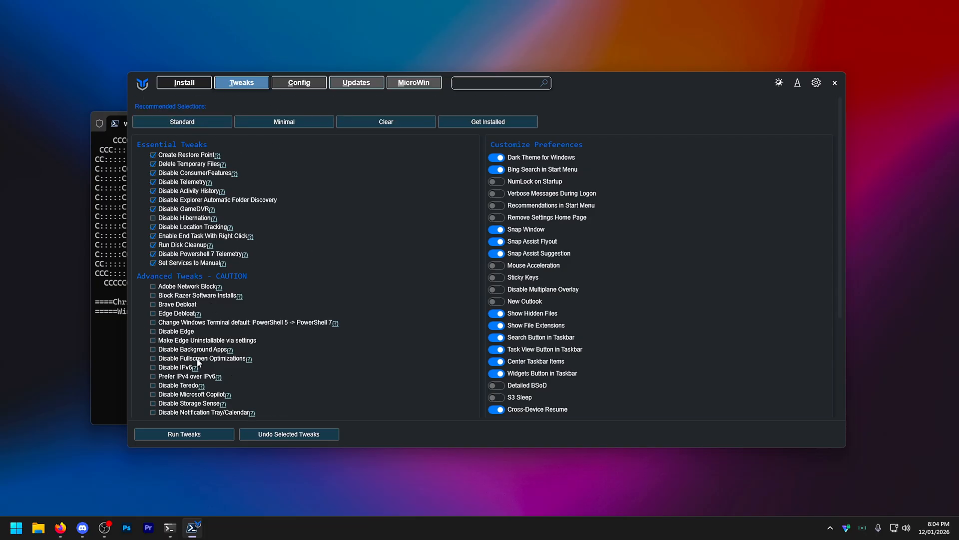
{"action": "left_click", "coordinate": [152, 330]}
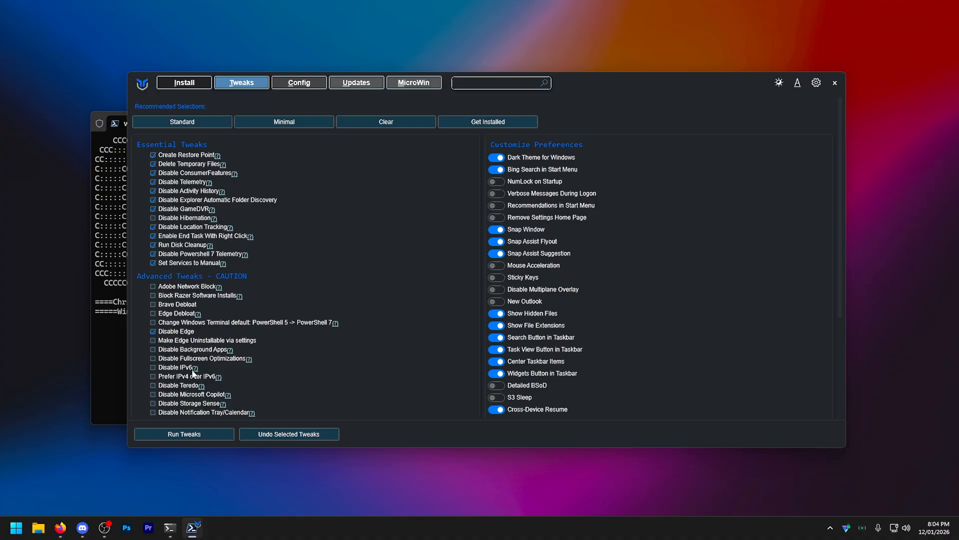
Step: Run the chosen tweaks including Disable Background Apps and close the terminal
{"action": "scroll", "scroll_direction": "down", "scroll_amount": 3}
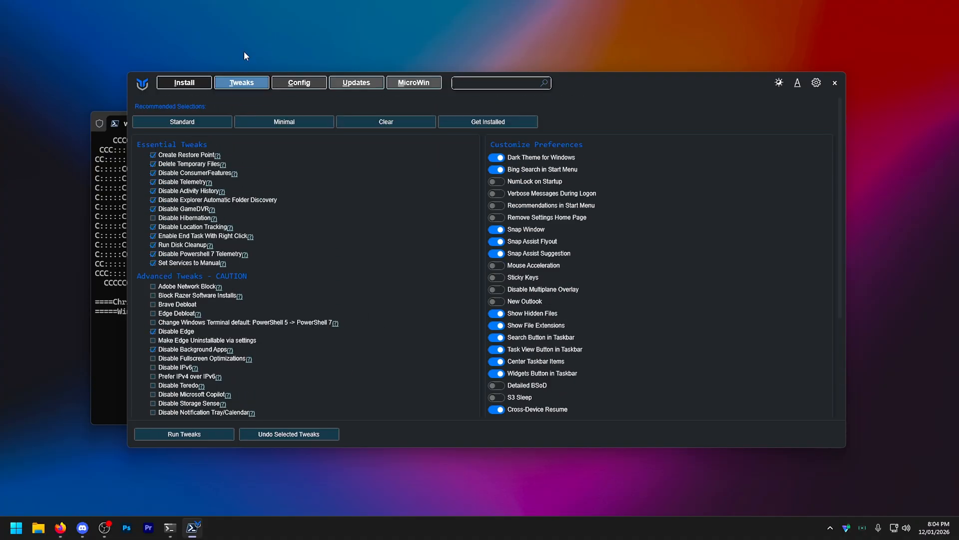
{"action": "left_click", "coordinate": [169, 527]}
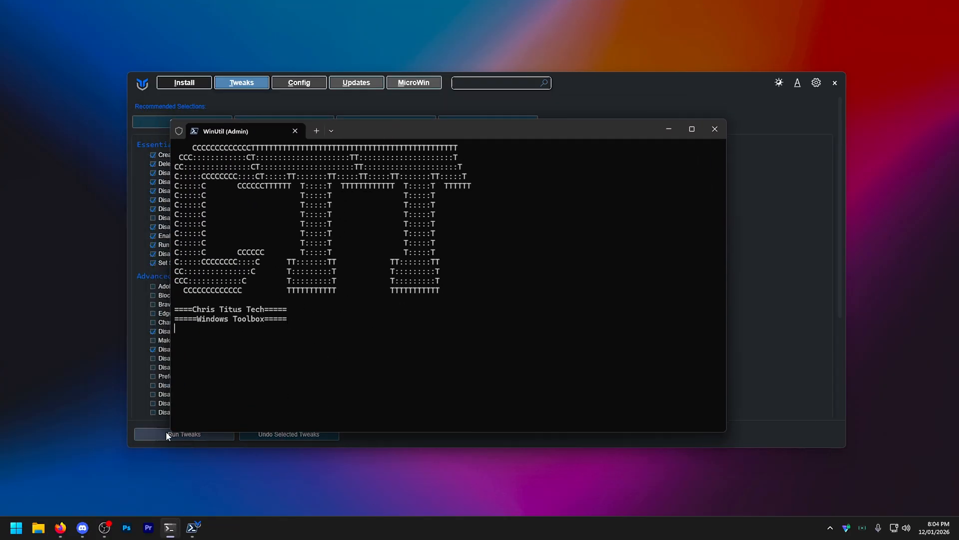
{"action": "mouse_move", "coordinate": [713, 129]}
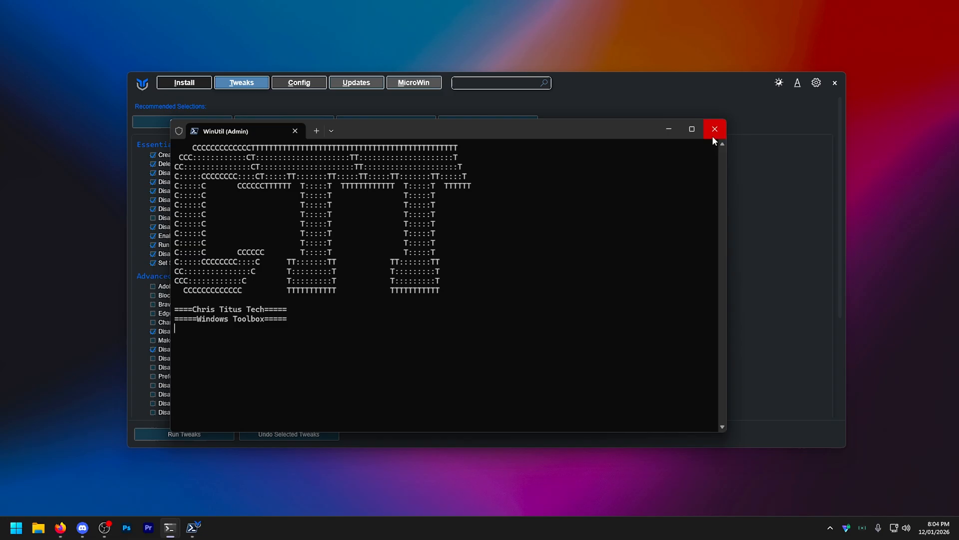
{"action": "left_click", "coordinate": [713, 128]}
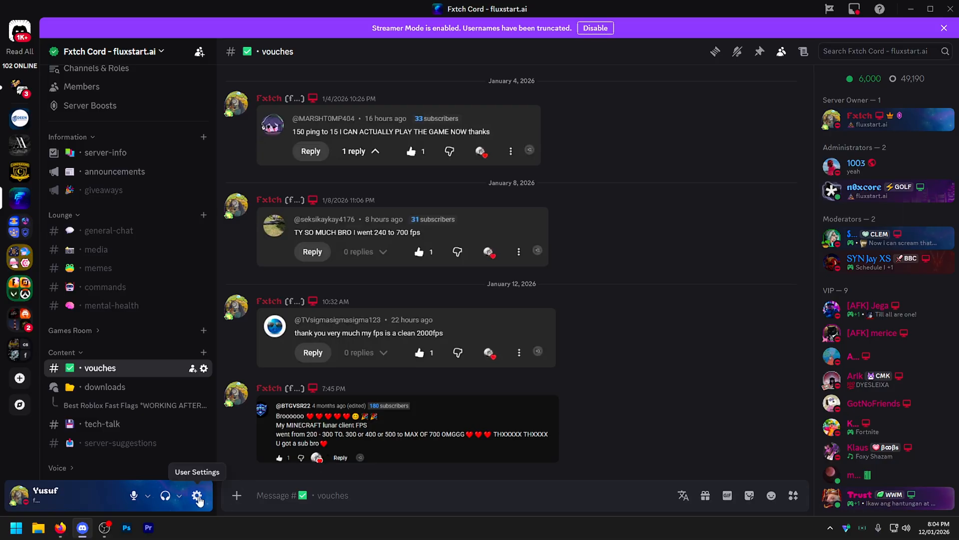
Step: In Discord User Settings > Advanced, confirm Hardware Acceleration is off
{"action": "left_click", "coordinate": [198, 496]}
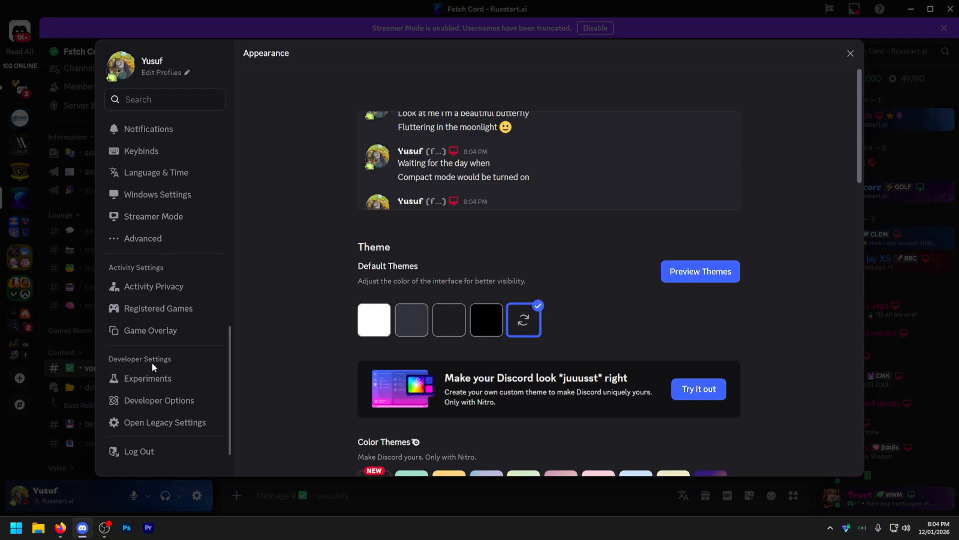
{"action": "left_click", "coordinate": [143, 238]}
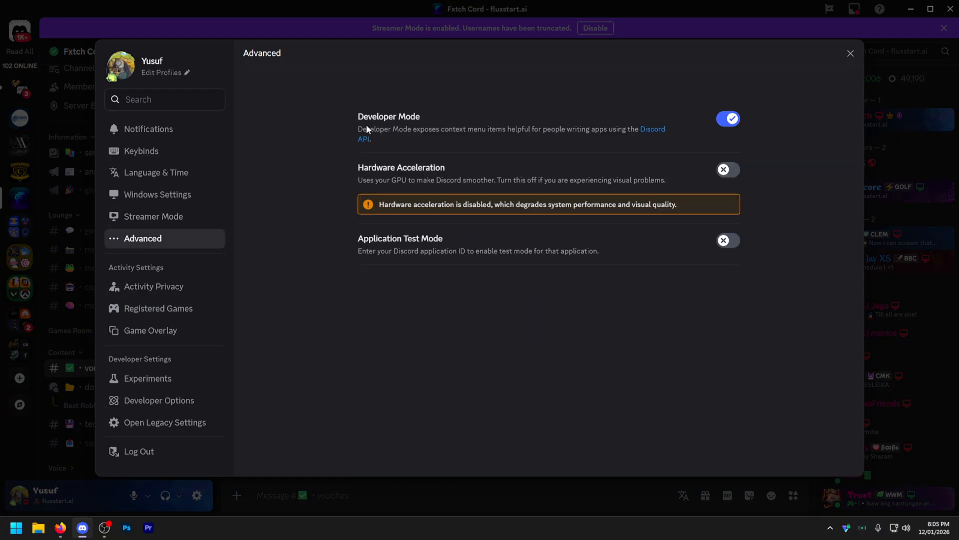
{"action": "mouse_move", "coordinate": [764, 204]}
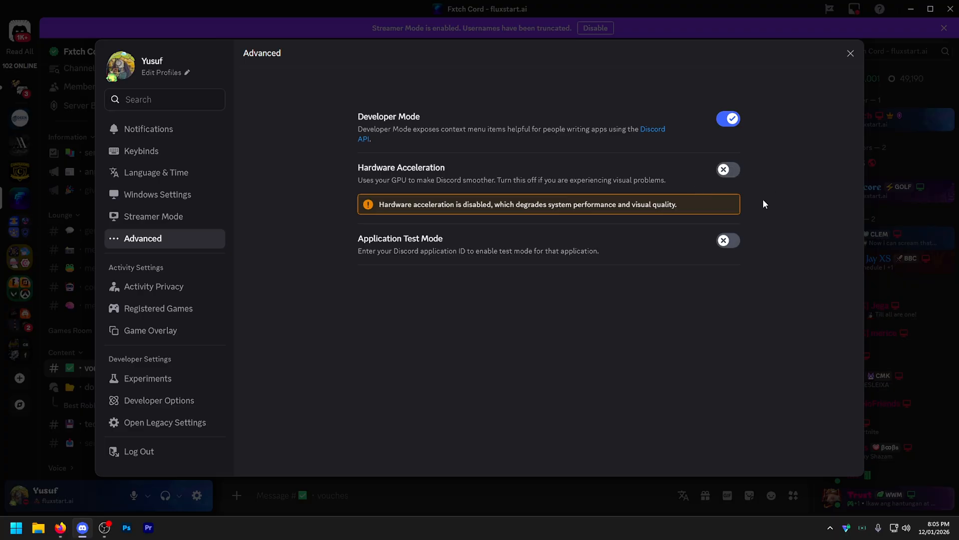
{"action": "mouse_move", "coordinate": [738, 183]}
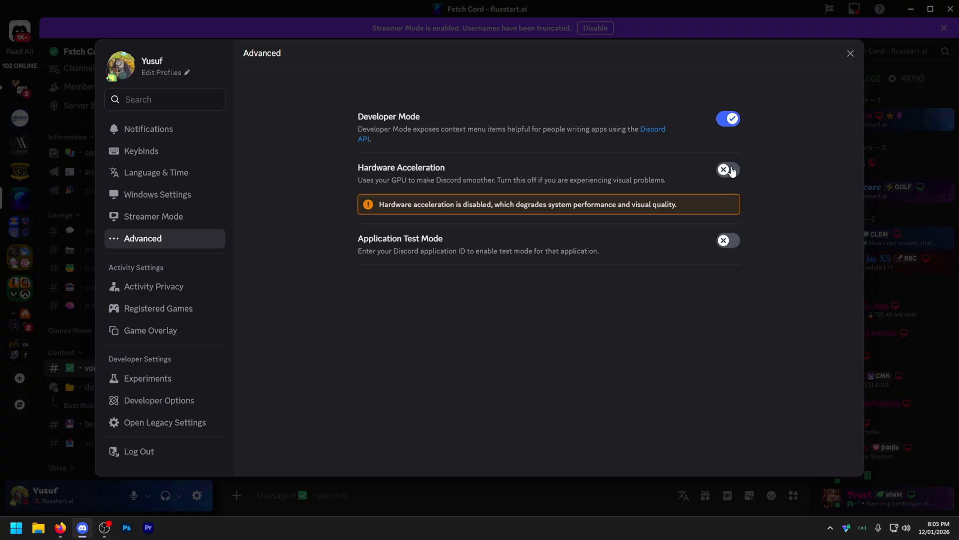
{"action": "mouse_move", "coordinate": [340, 239]}
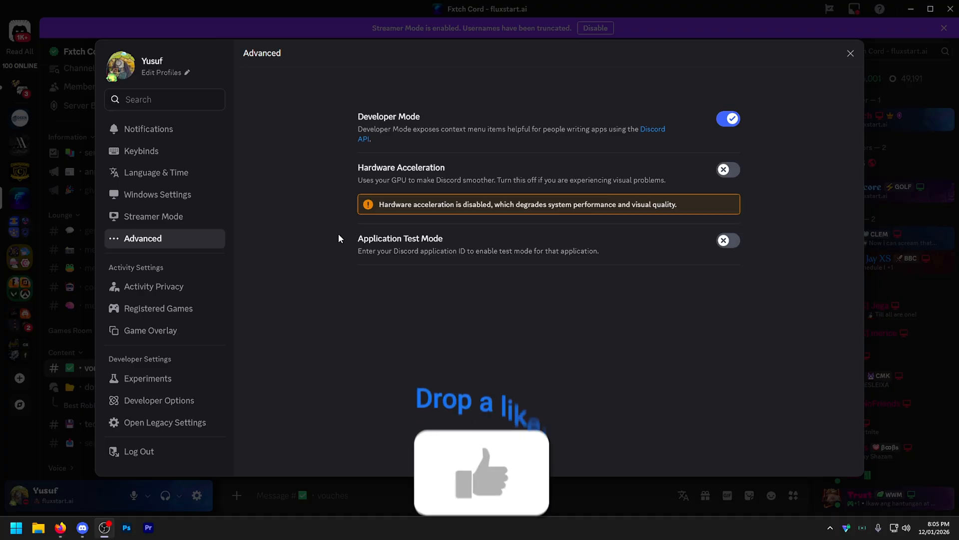
{"action": "left_click", "coordinate": [13, 527]}
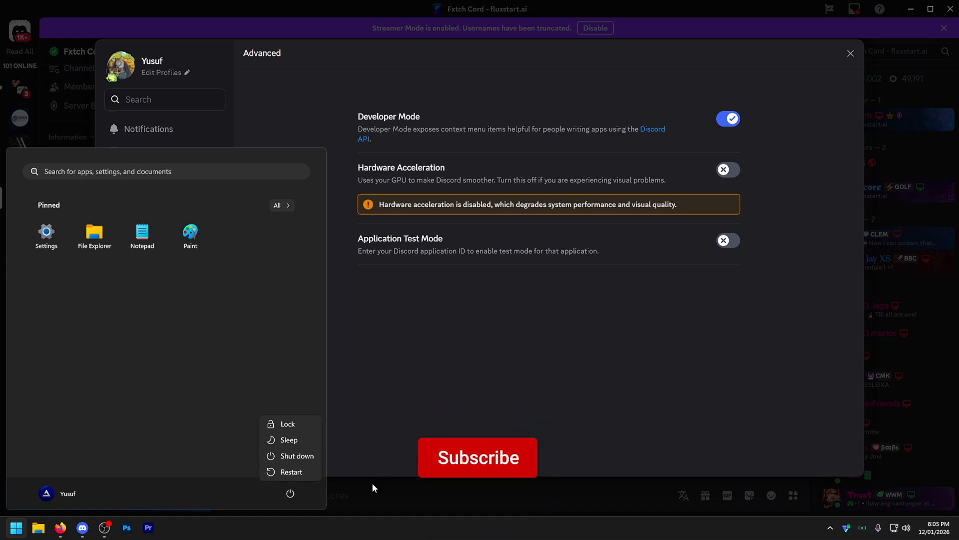
{"action": "left_click", "coordinate": [477, 457]}
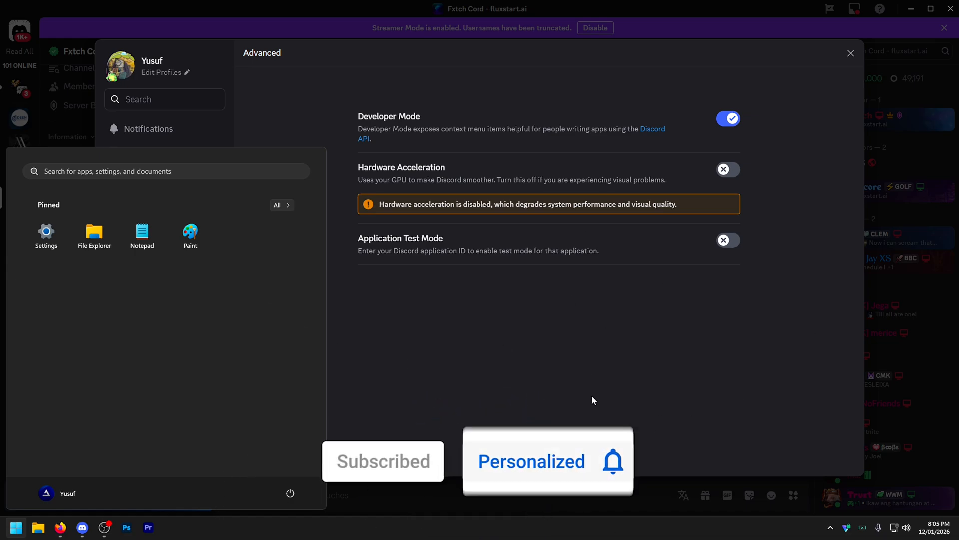